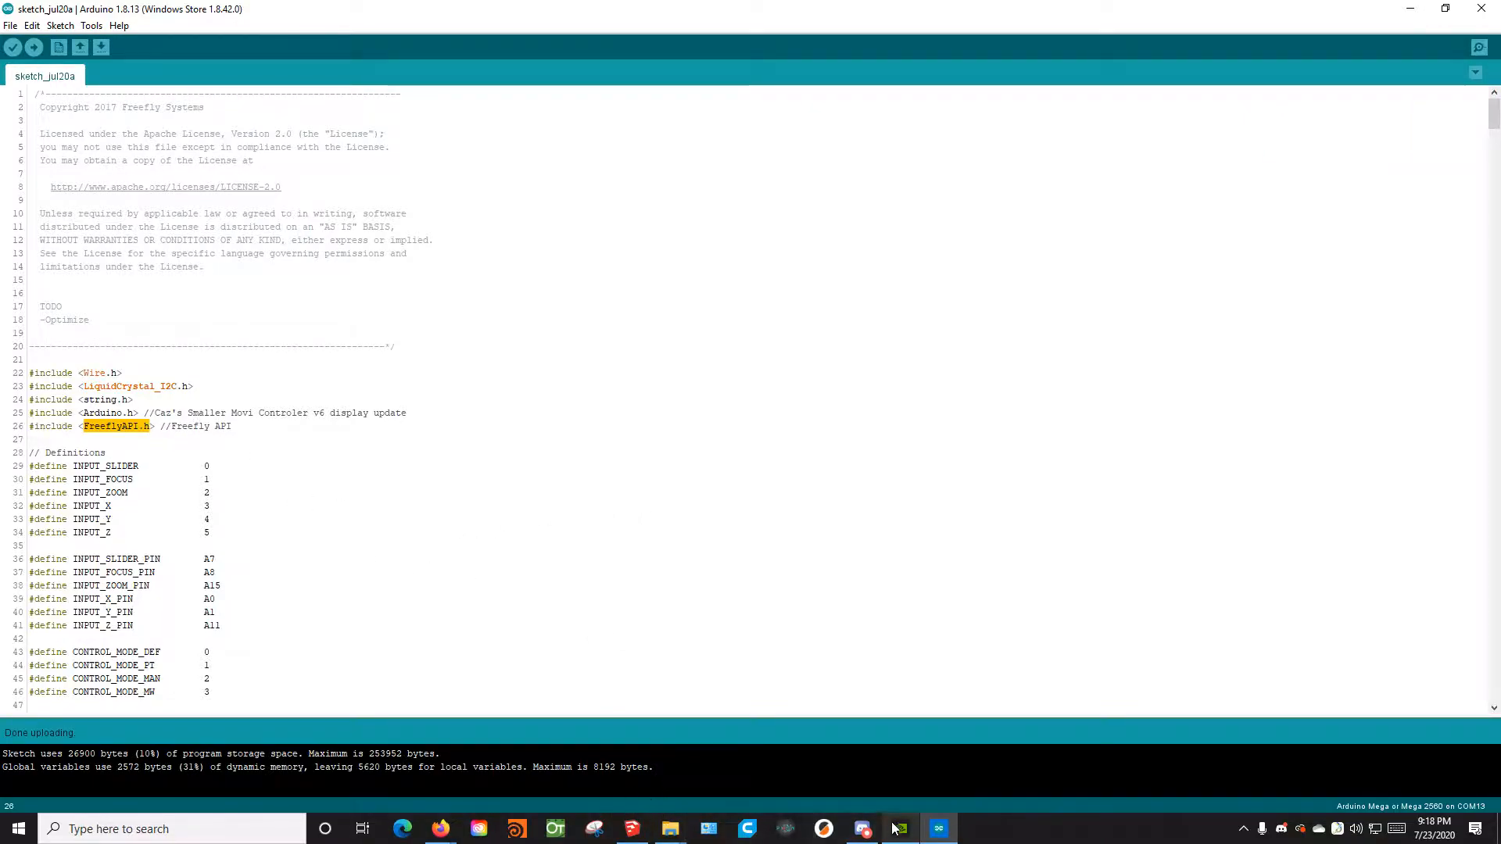
pyautogui.moveTo(439, 830)
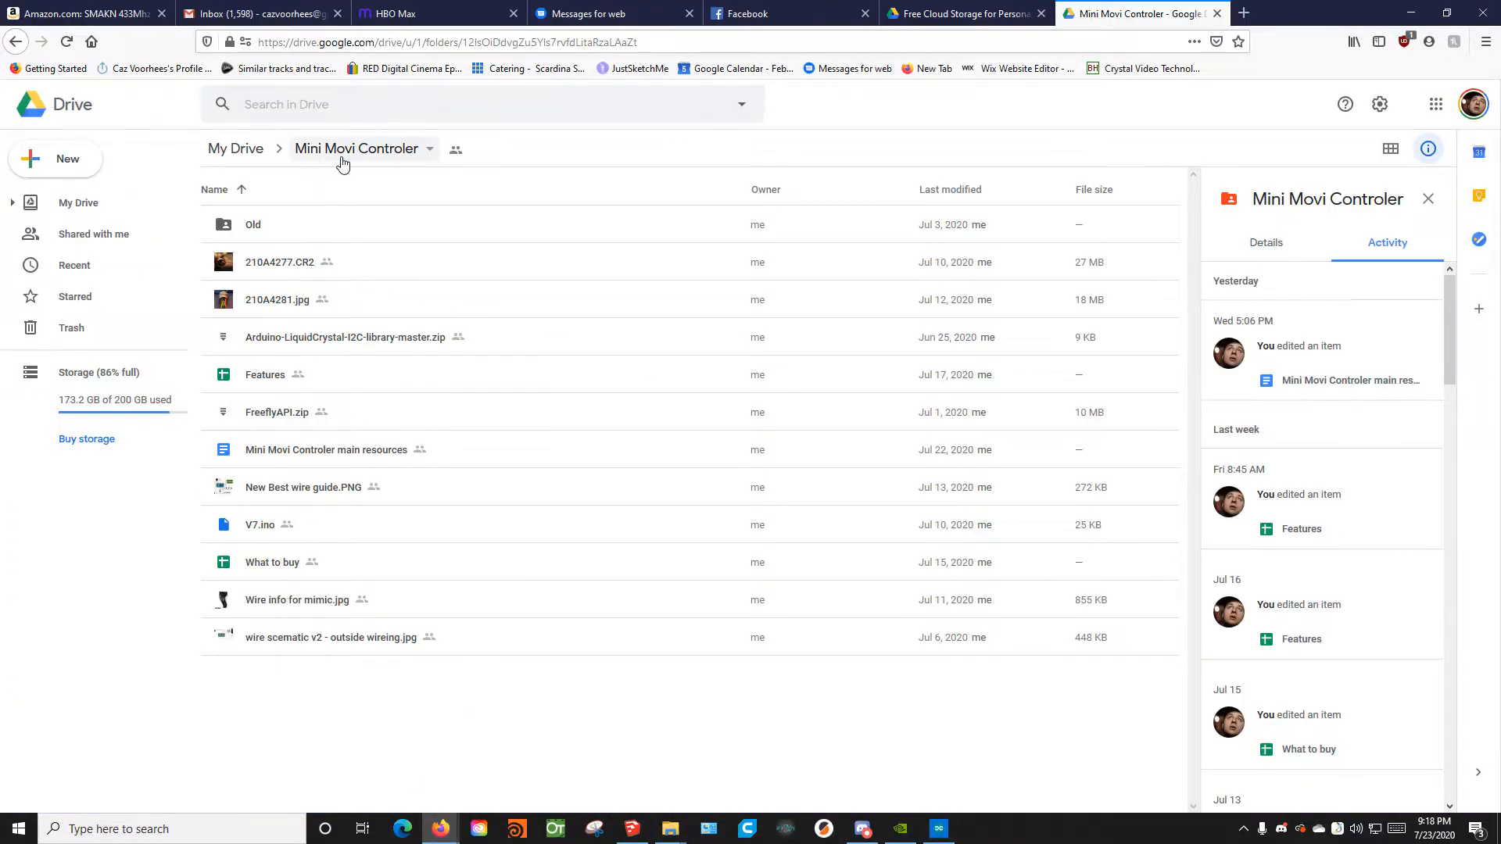
pyautogui.moveTo(389, 342)
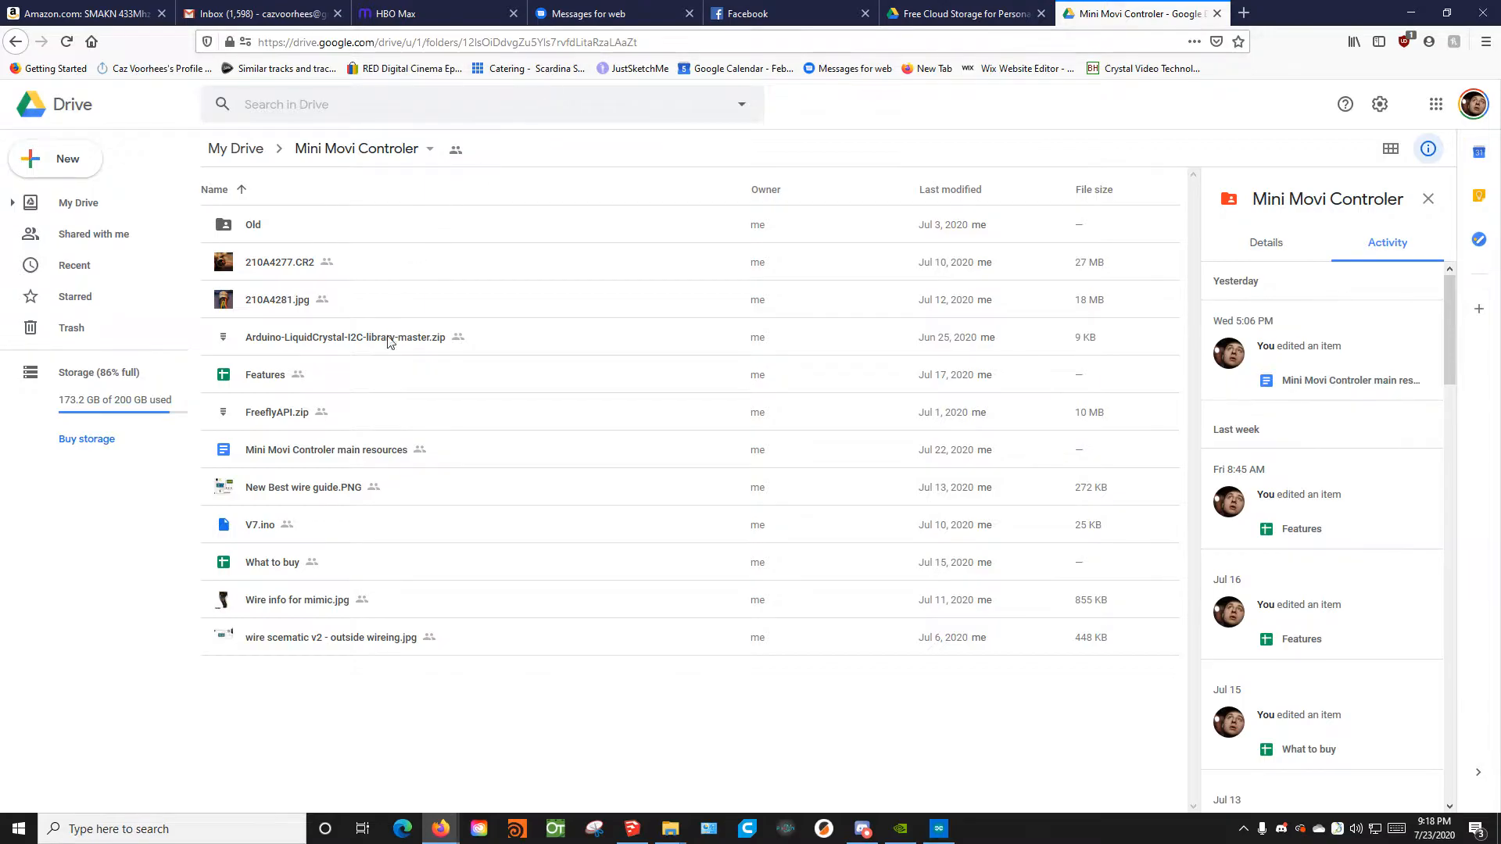
pyautogui.moveTo(701, 244)
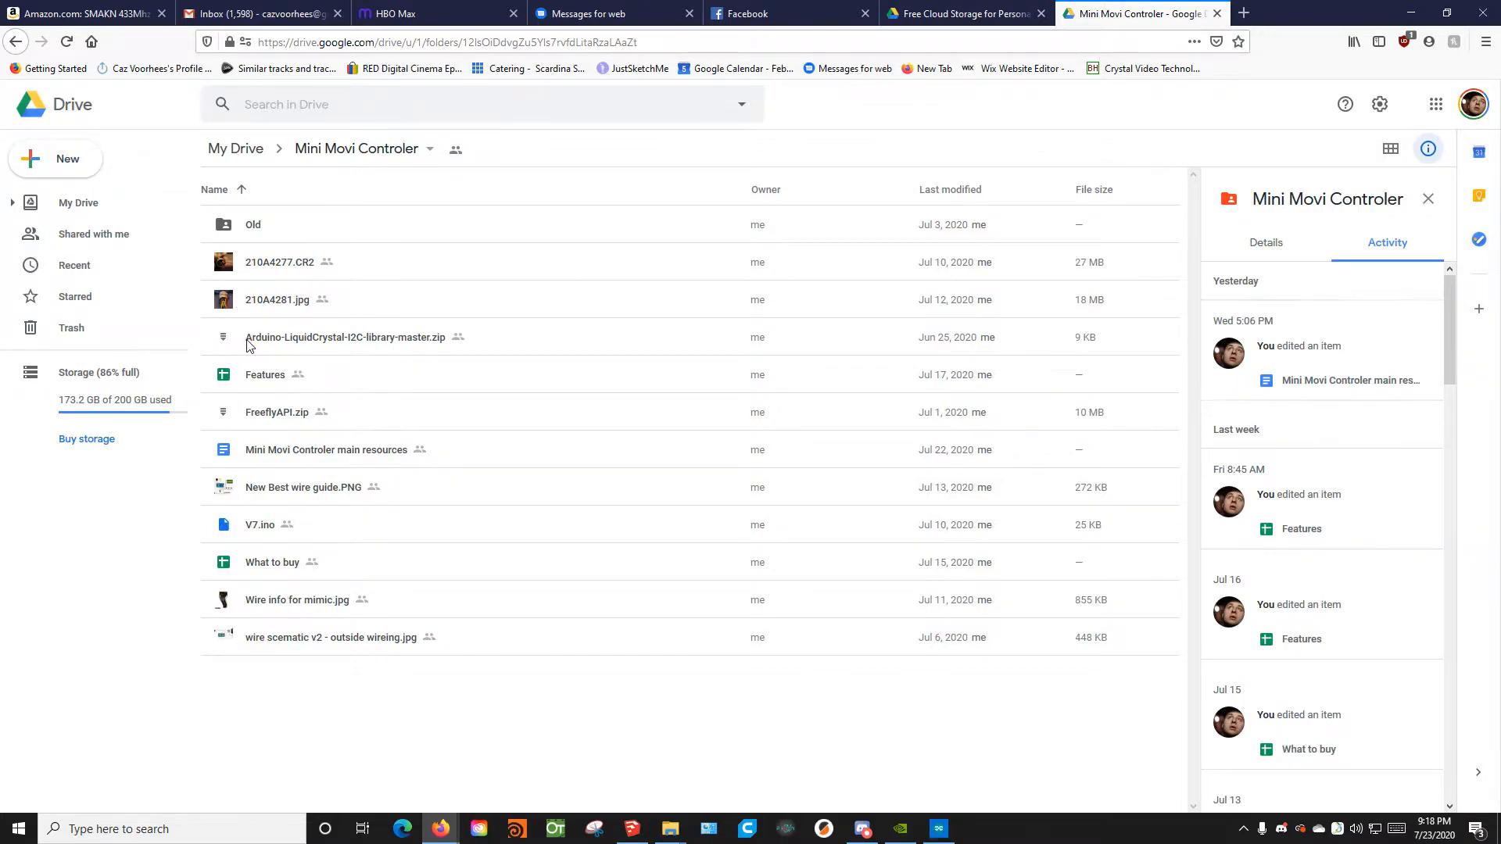
pyautogui.moveTo(359, 347)
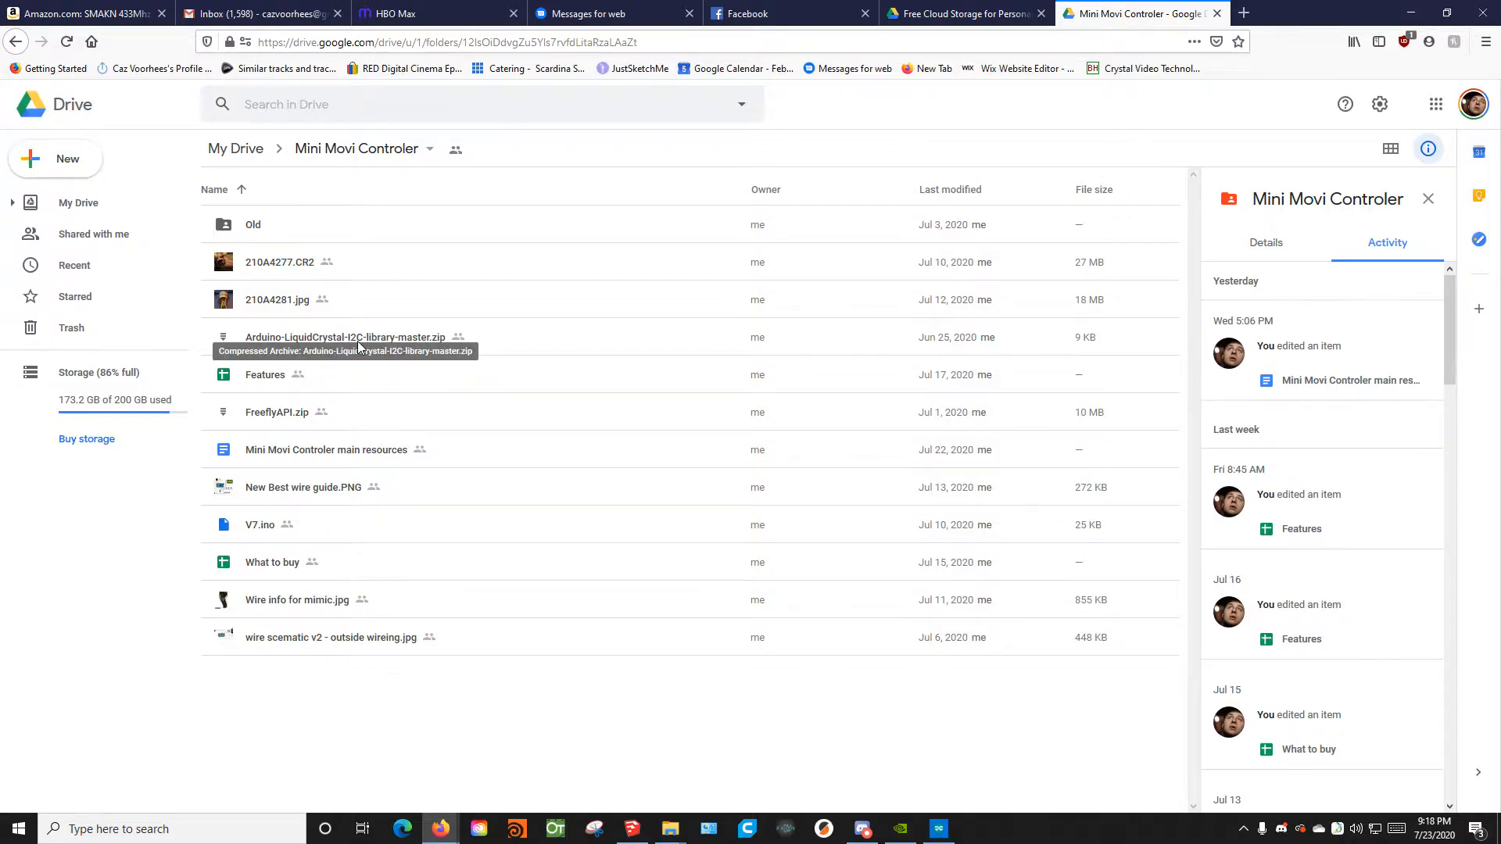
pyautogui.moveTo(310, 427)
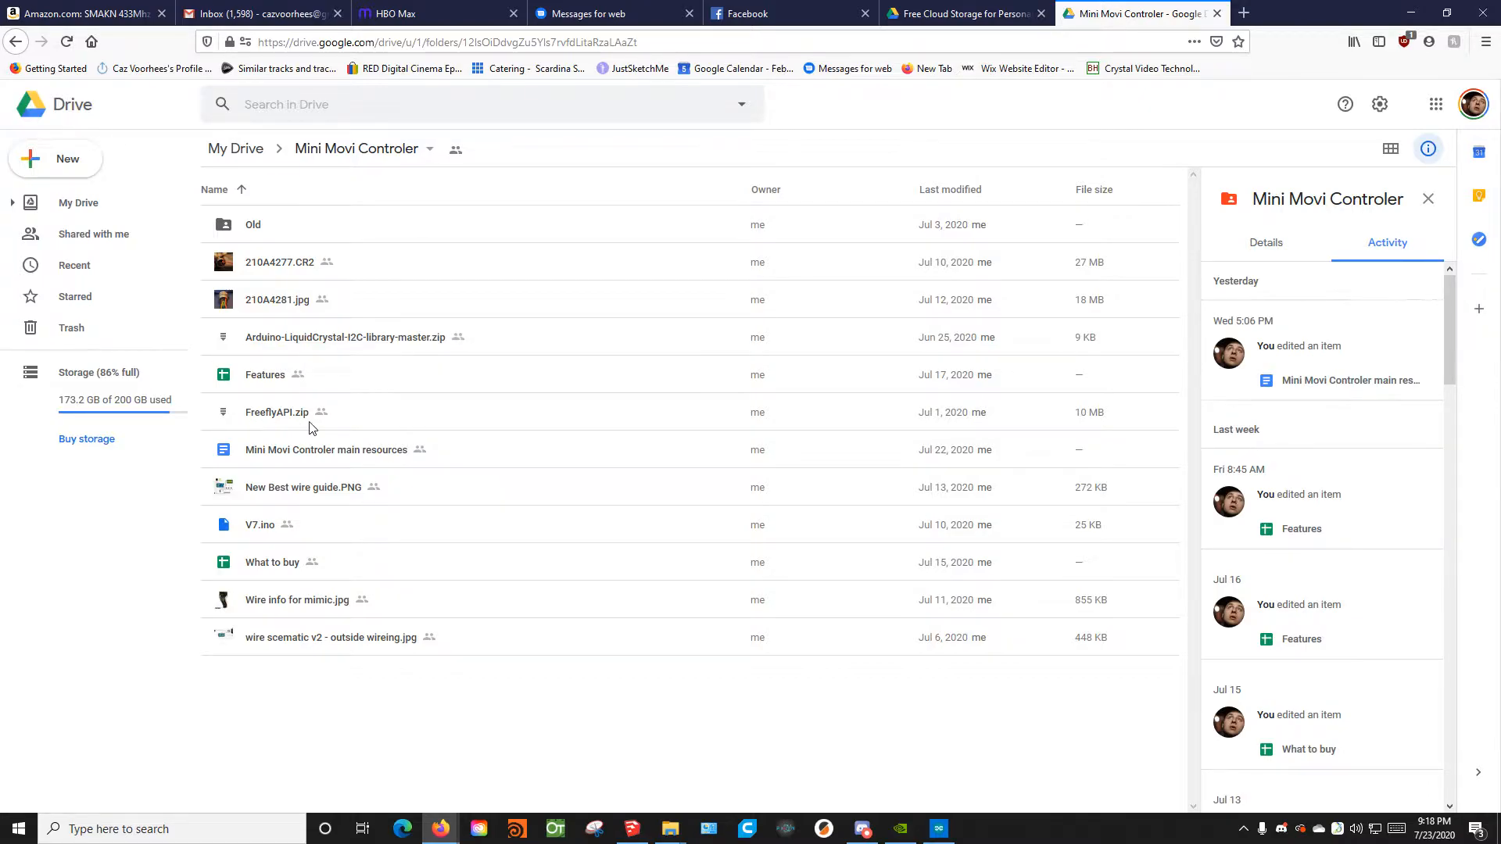
pyautogui.moveTo(471, 473)
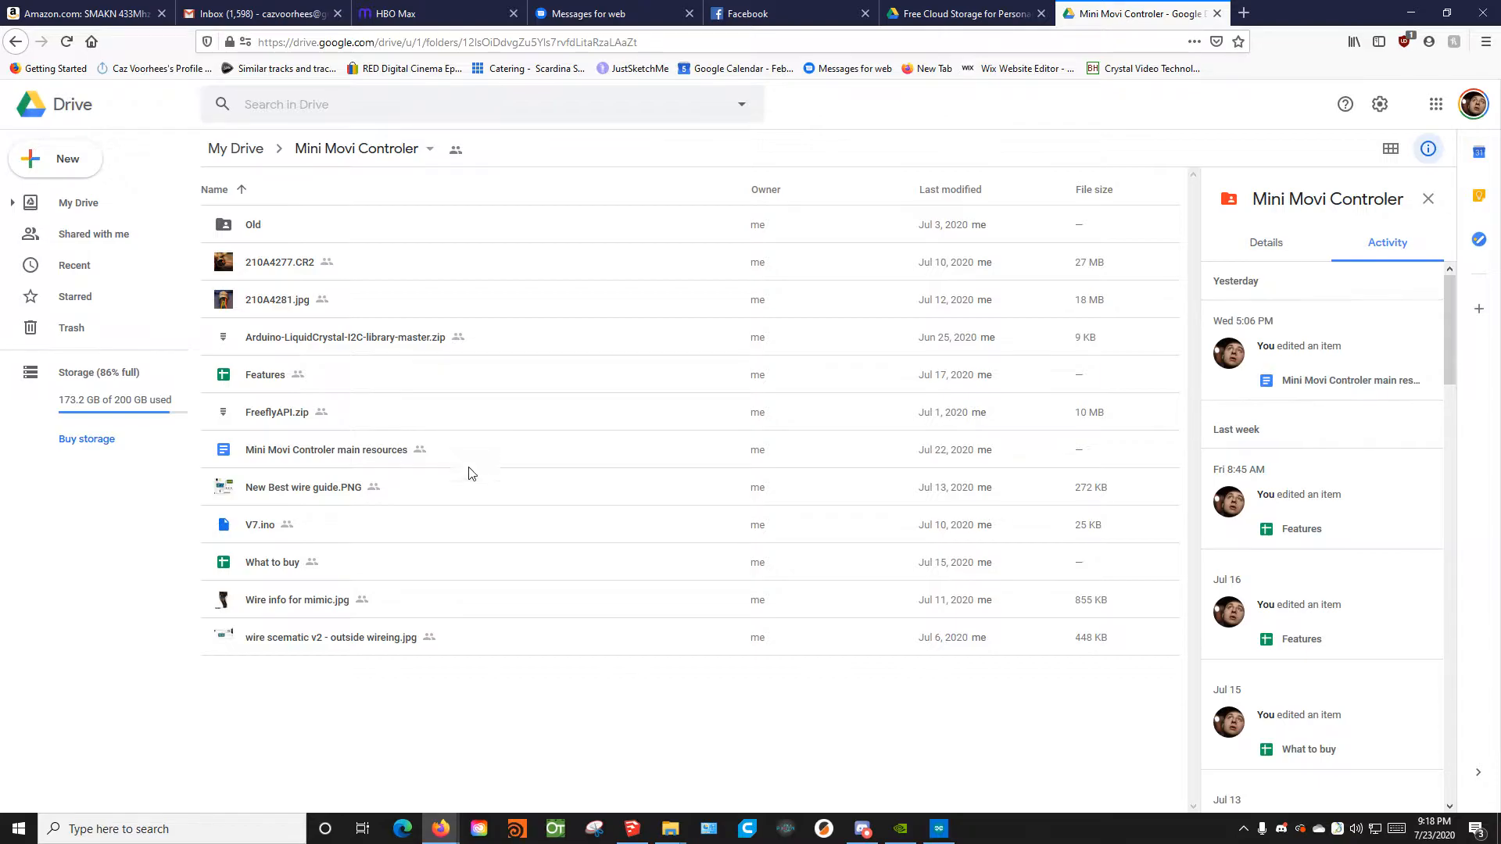
pyautogui.moveTo(237, 531)
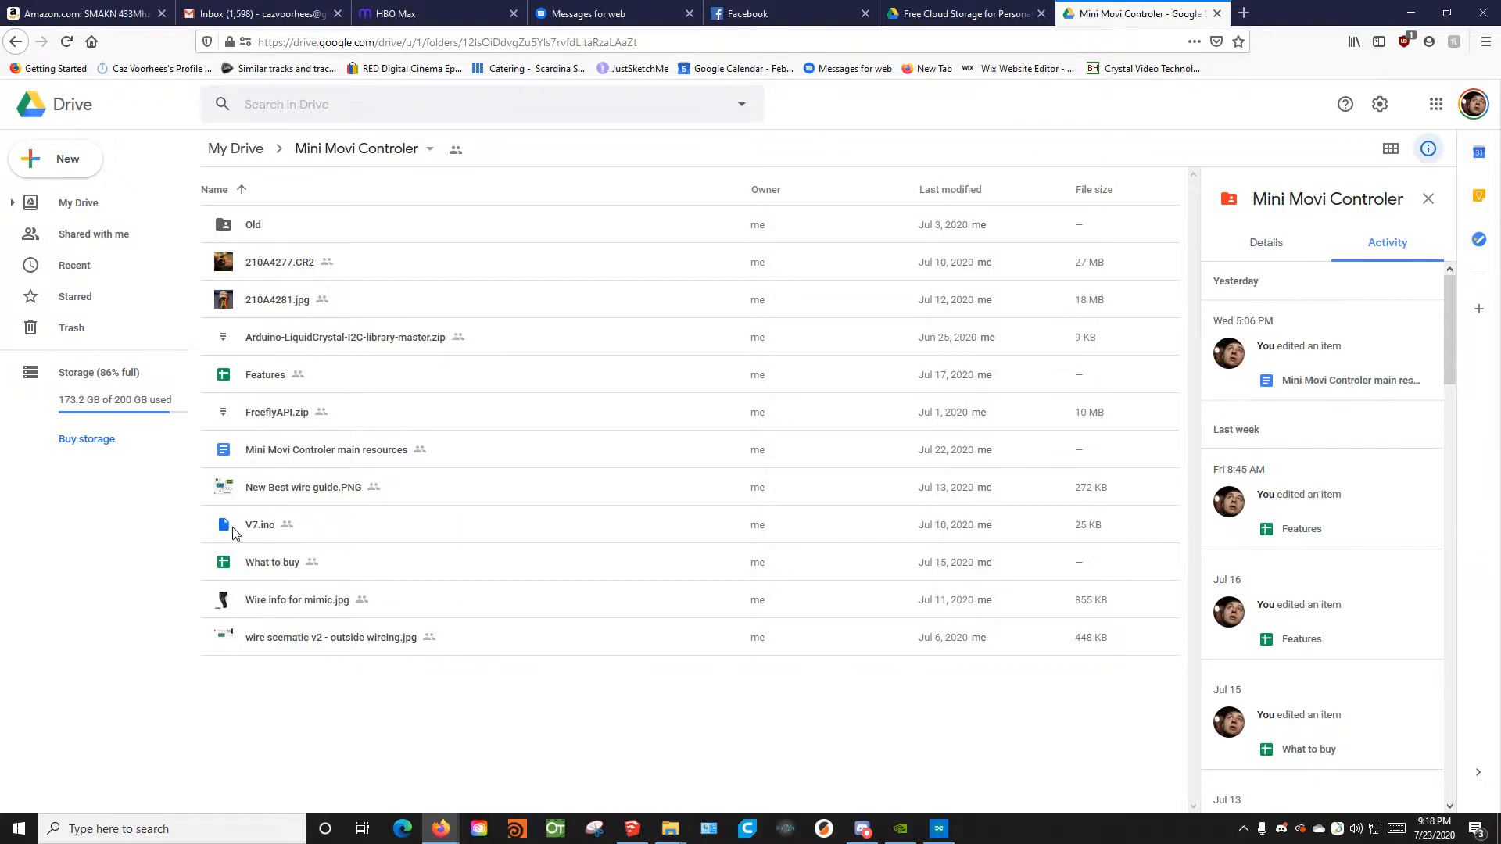
pyautogui.moveTo(259, 531)
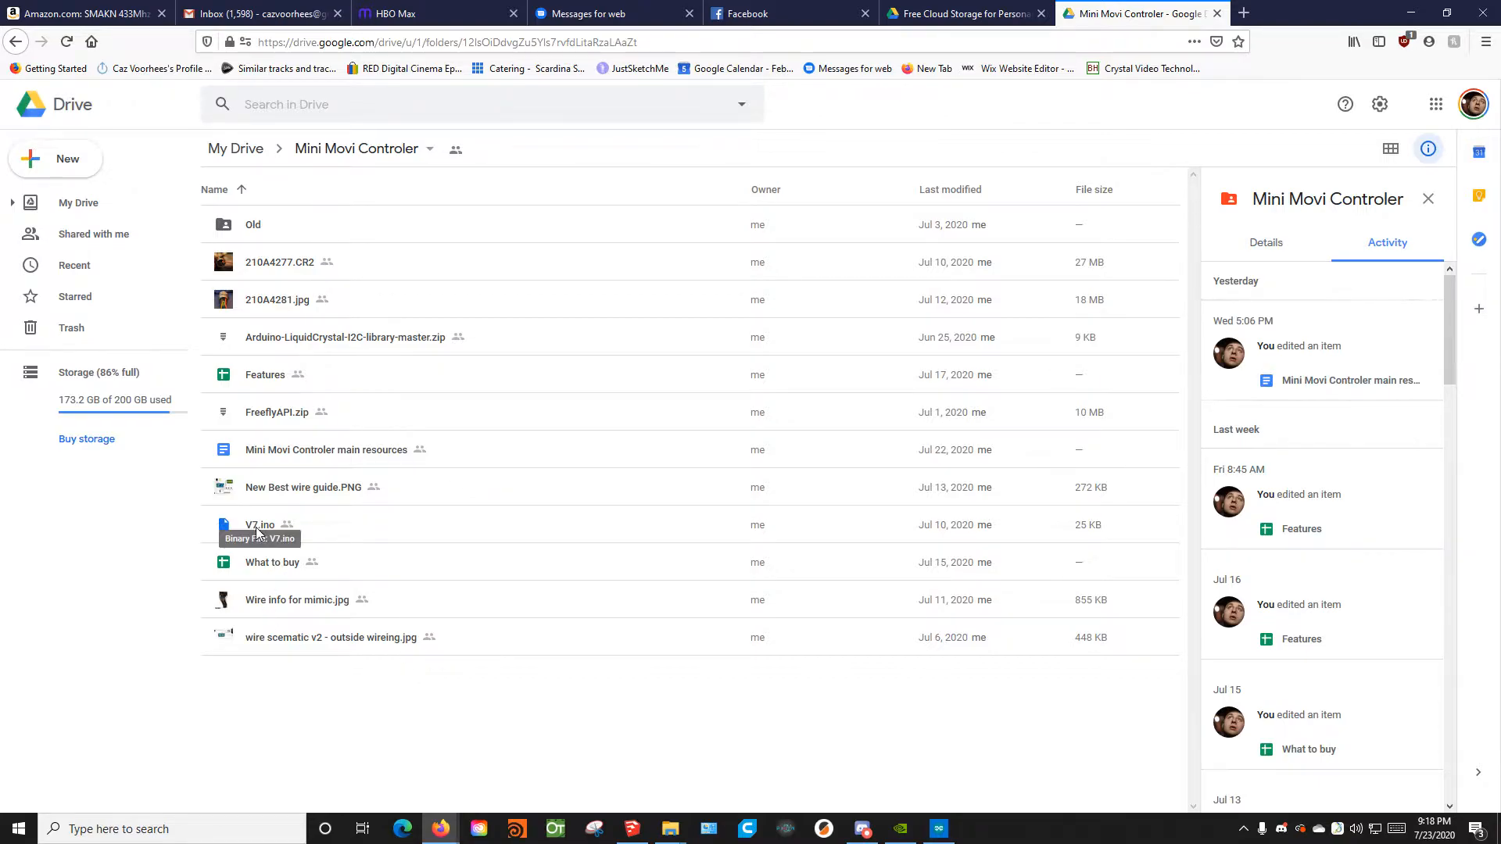
pyautogui.moveTo(258, 536)
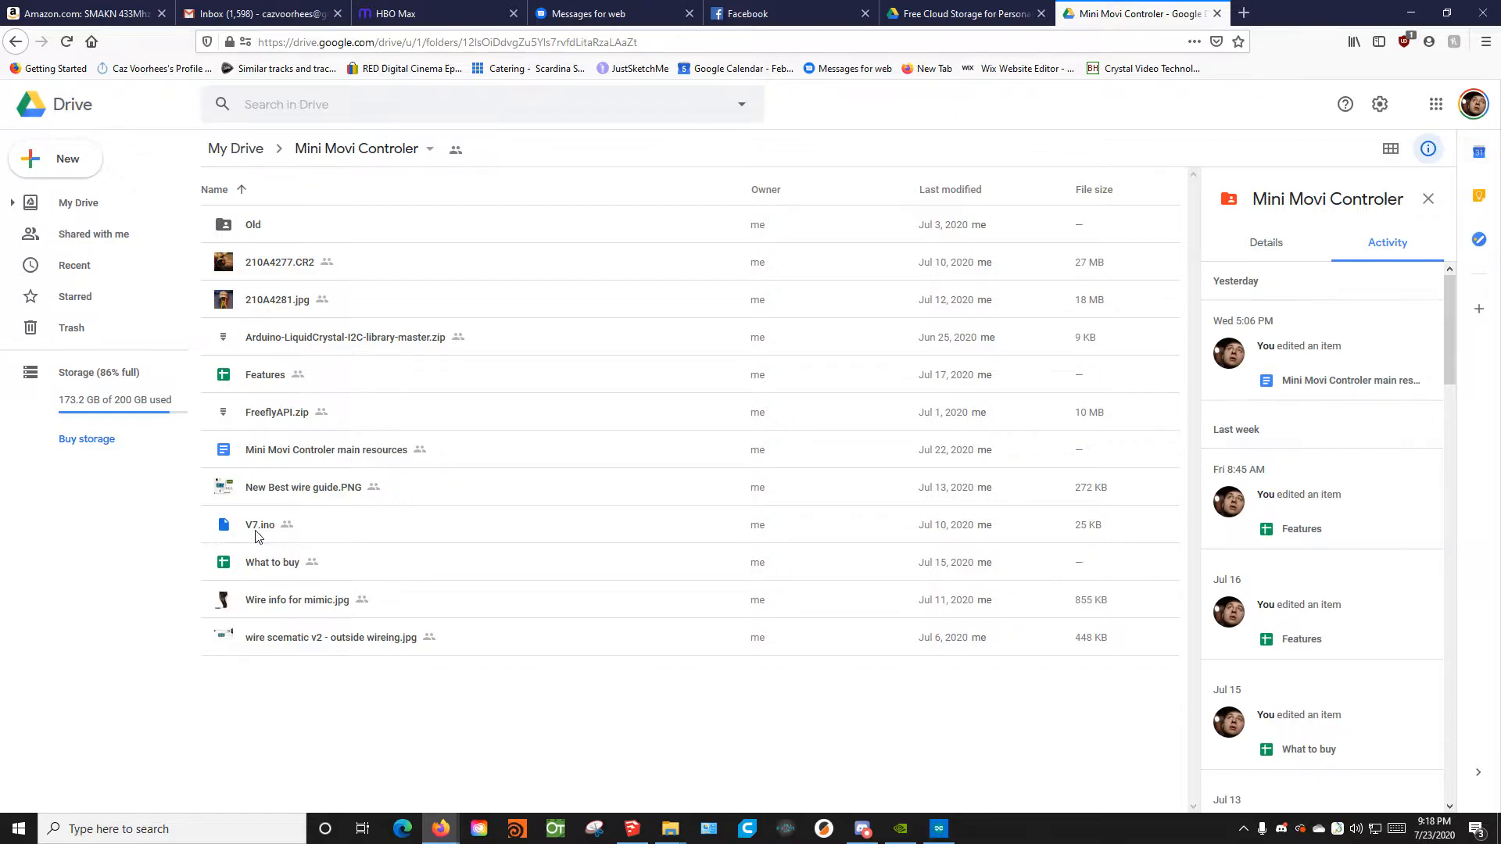
pyautogui.moveTo(323, 504)
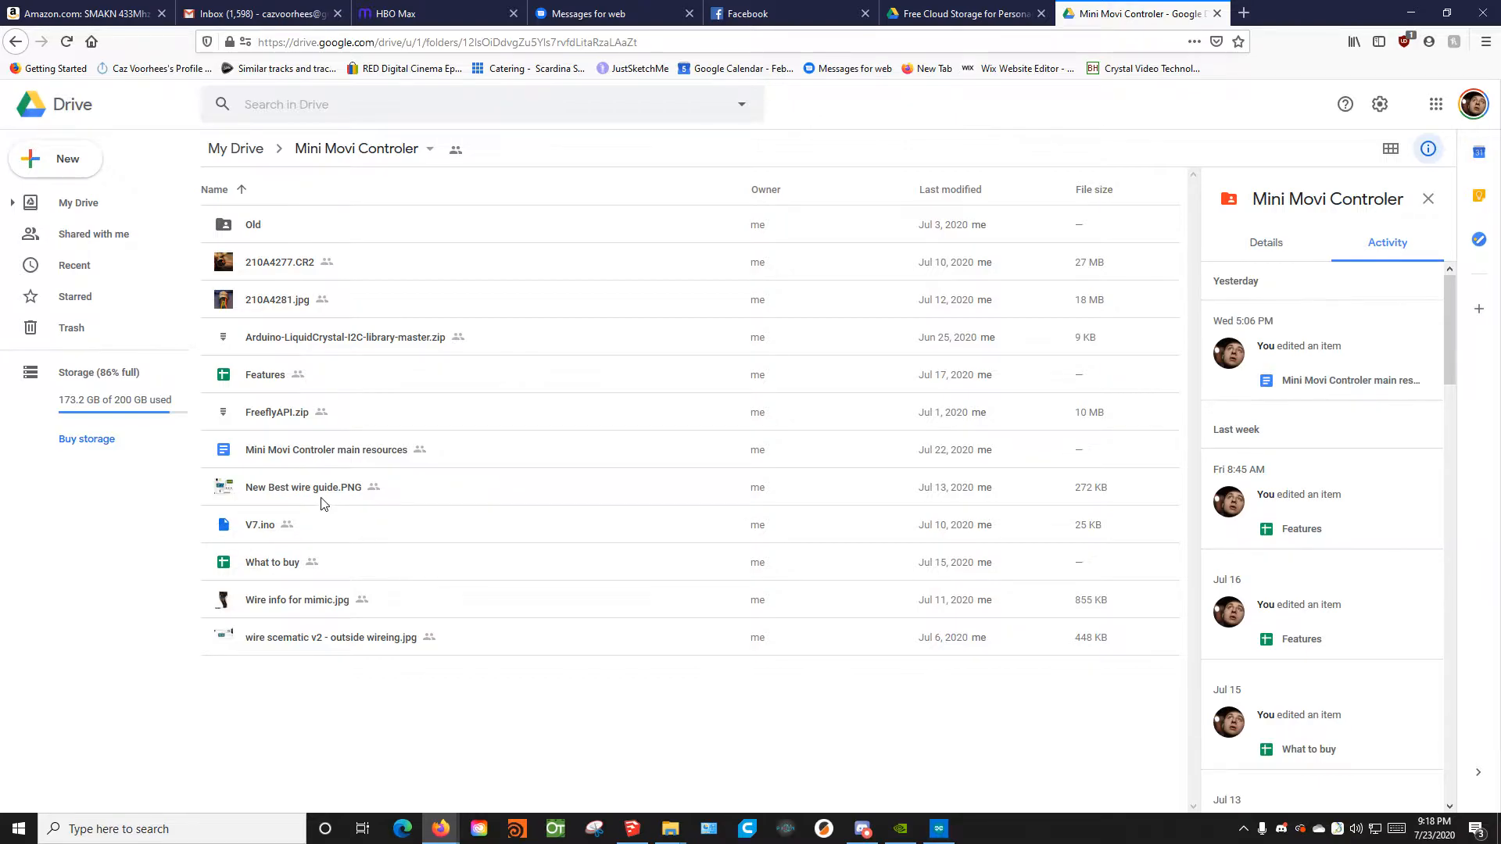
pyautogui.moveTo(417, 445)
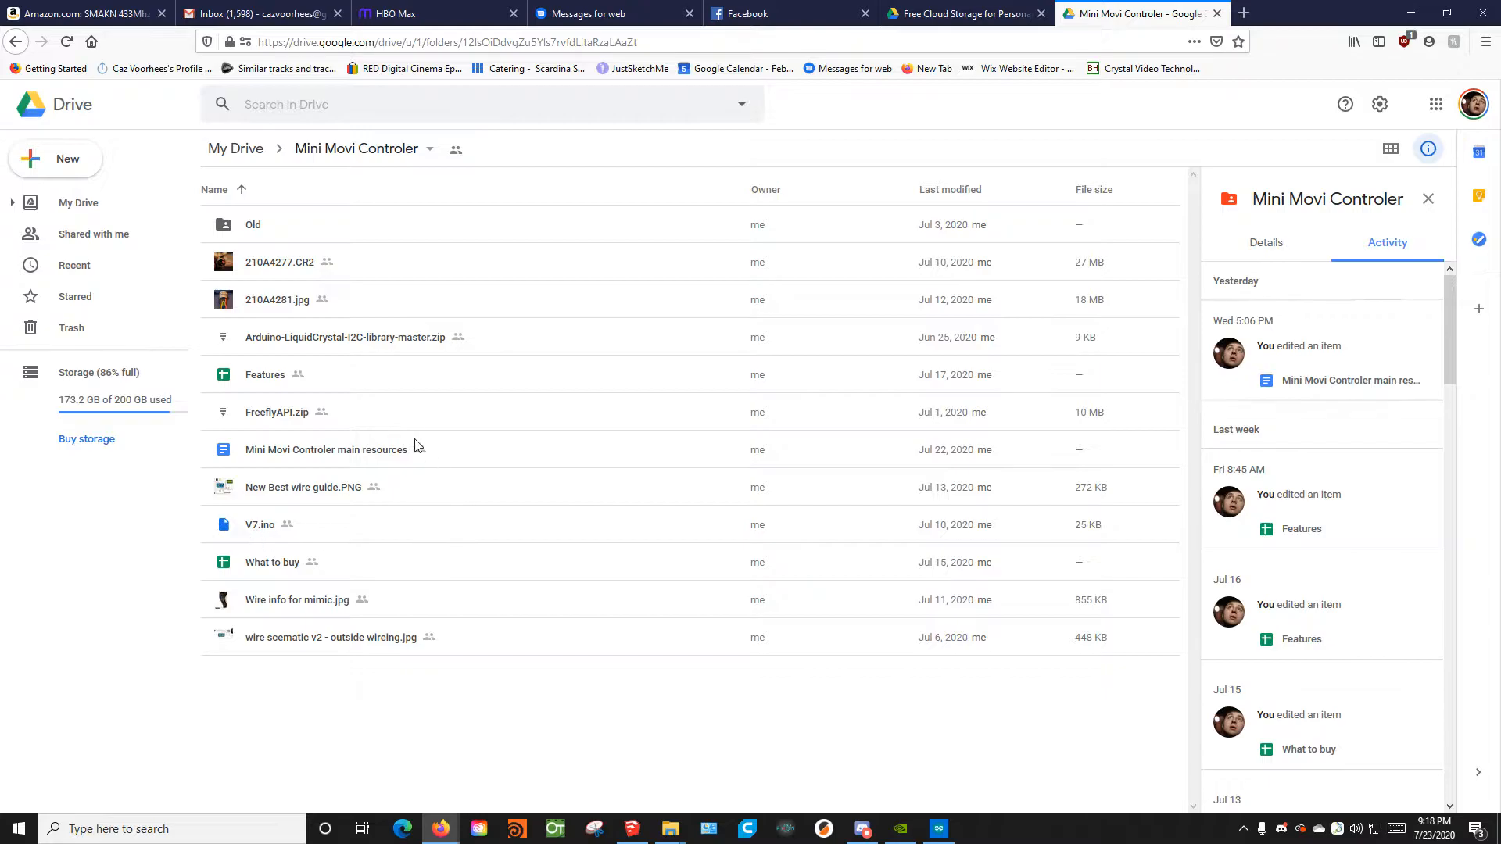
pyautogui.moveTo(329, 475)
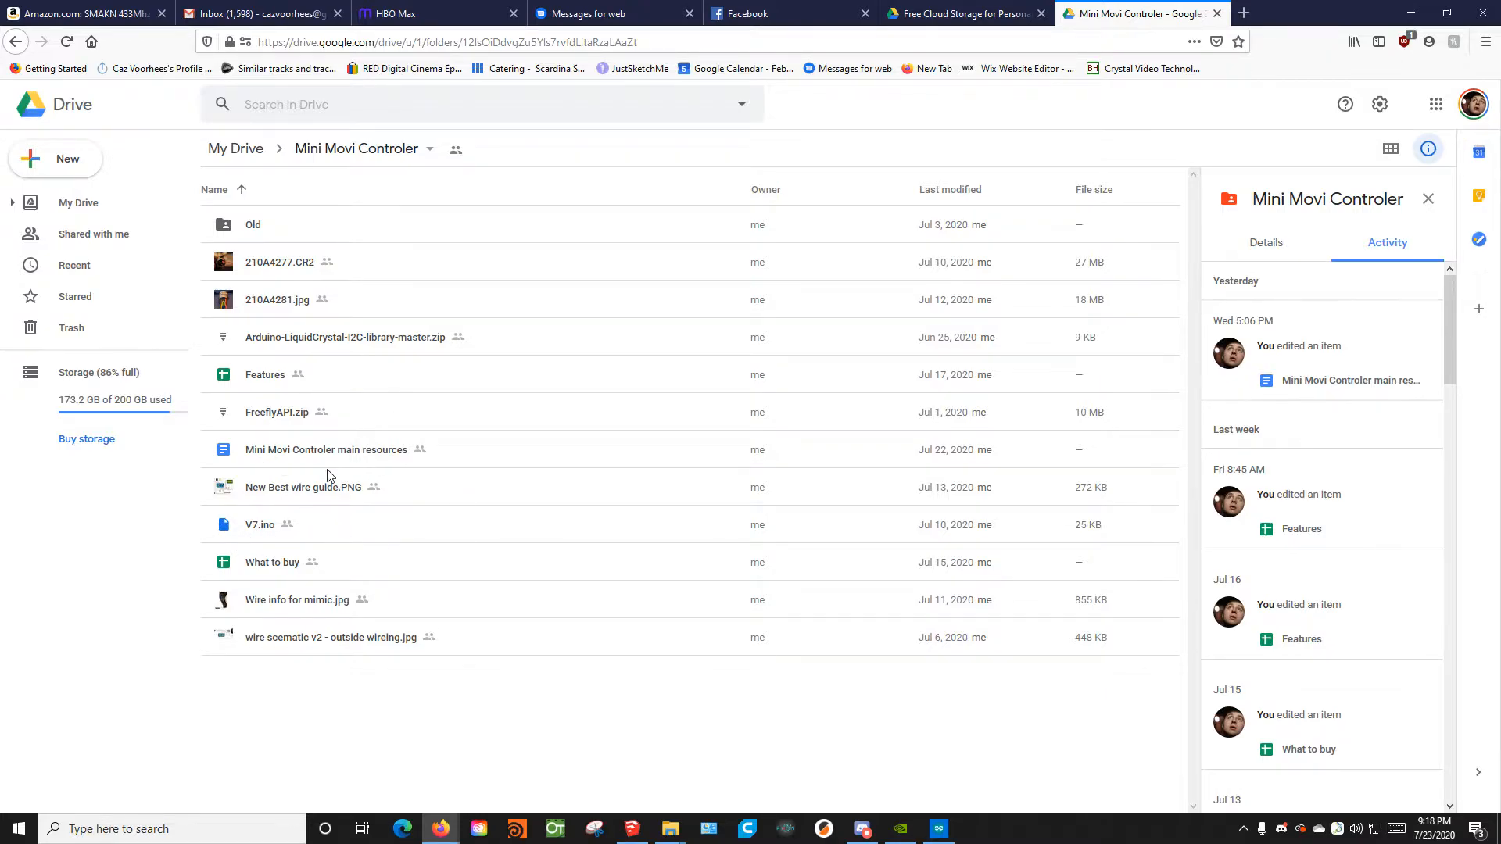
pyautogui.moveTo(348, 561)
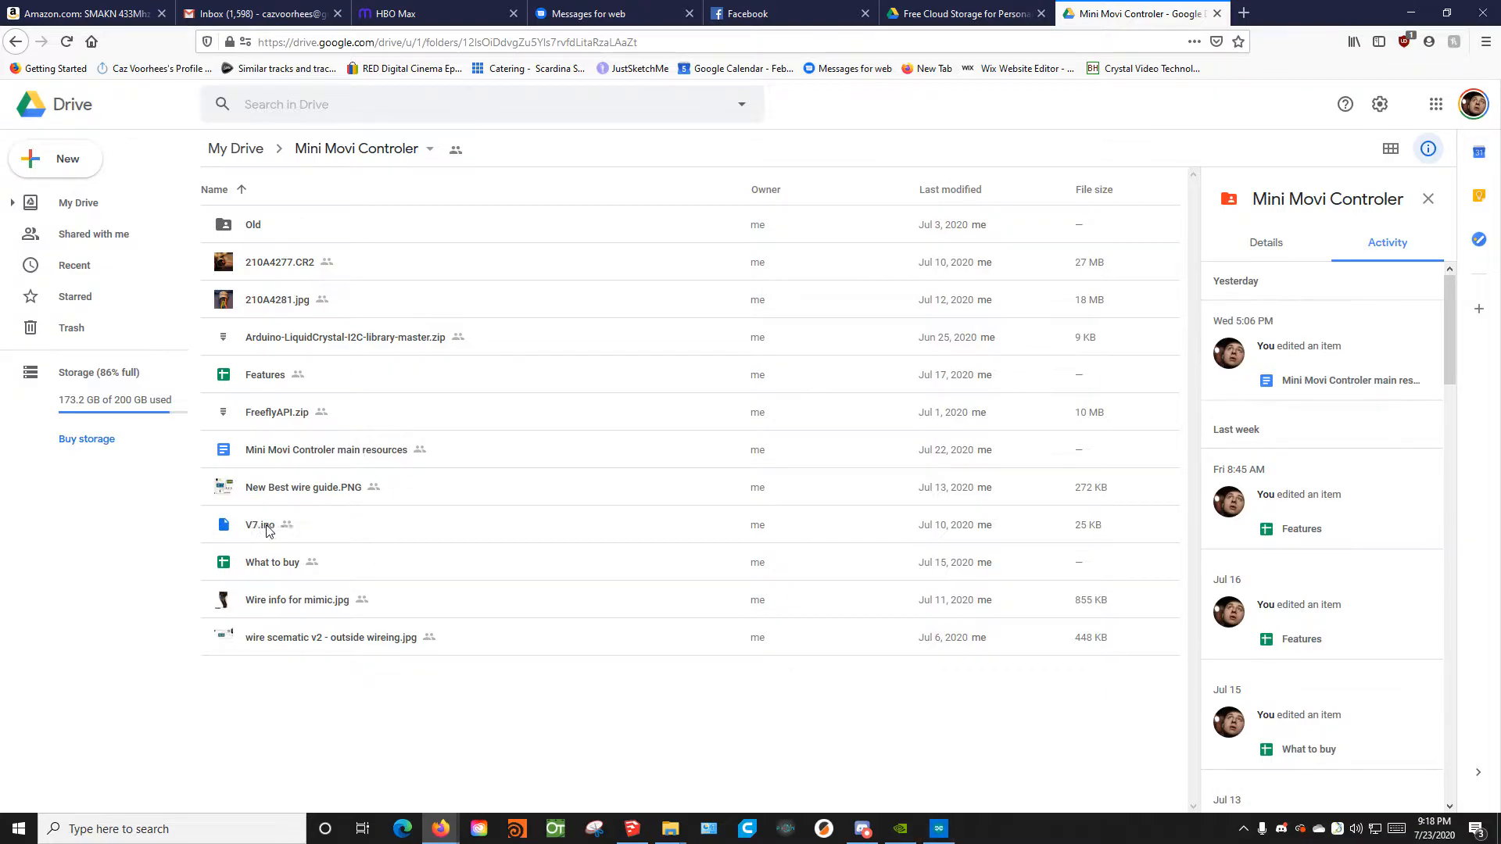
pyautogui.moveTo(268, 530)
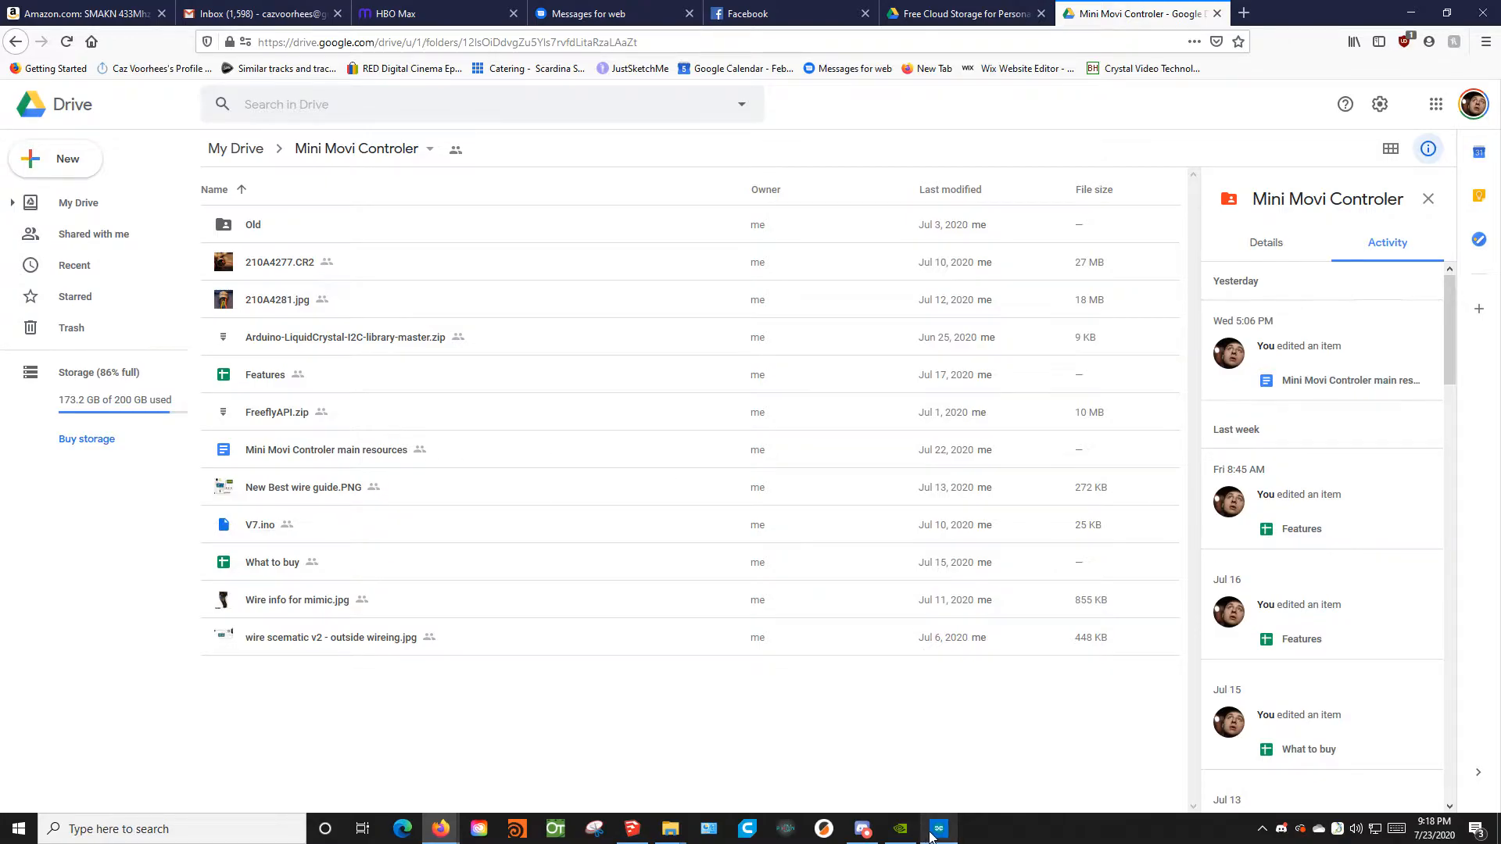
# Return to Arduino IDE and open sketch_jul20a.ino from the Movi_pro_joystick_V8 folder.
pyautogui.click(939, 828)
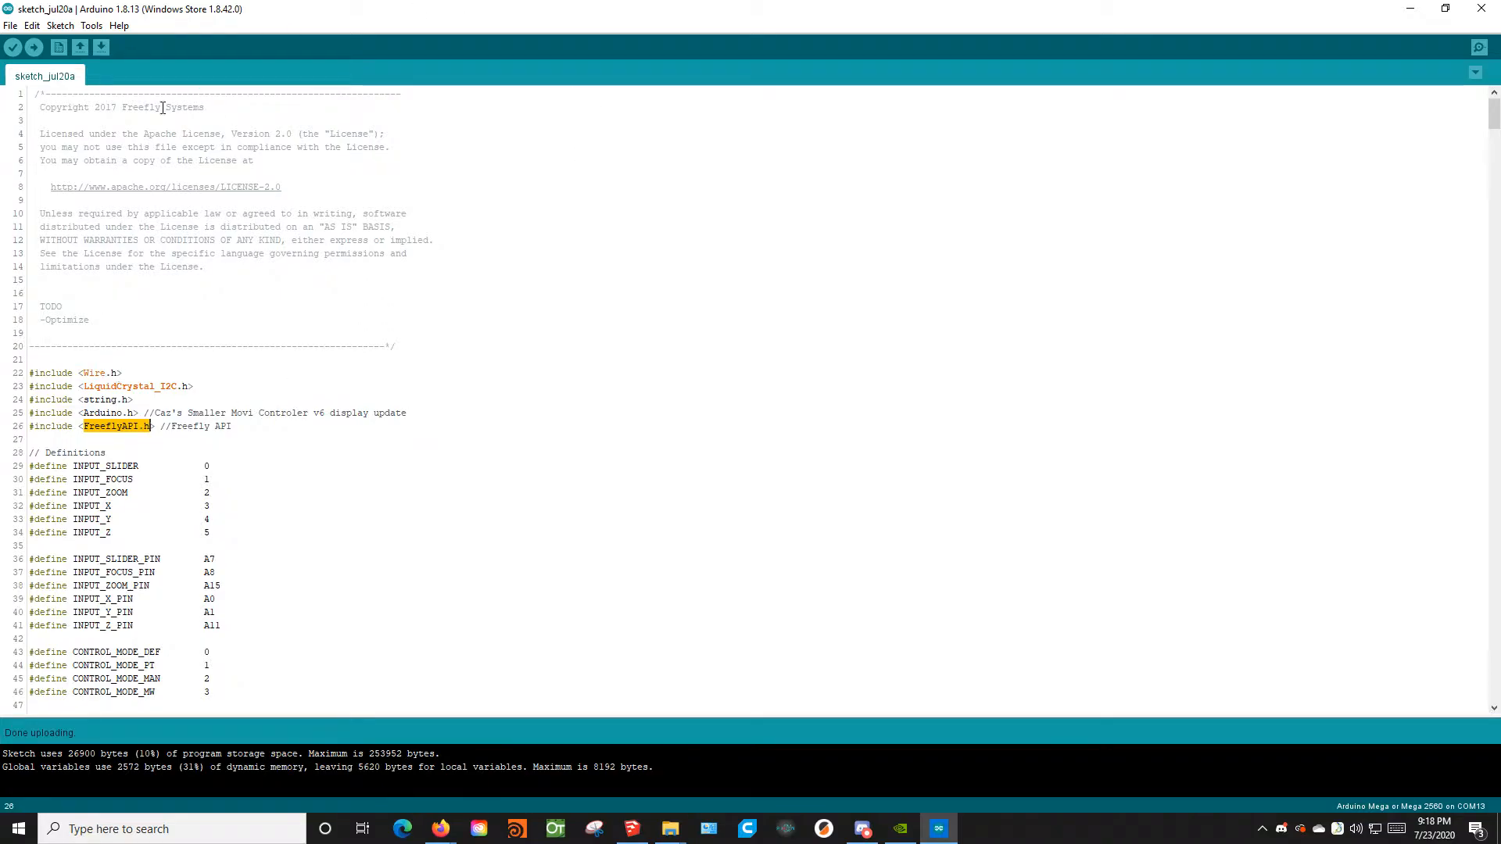
pyautogui.moveTo(241, 21)
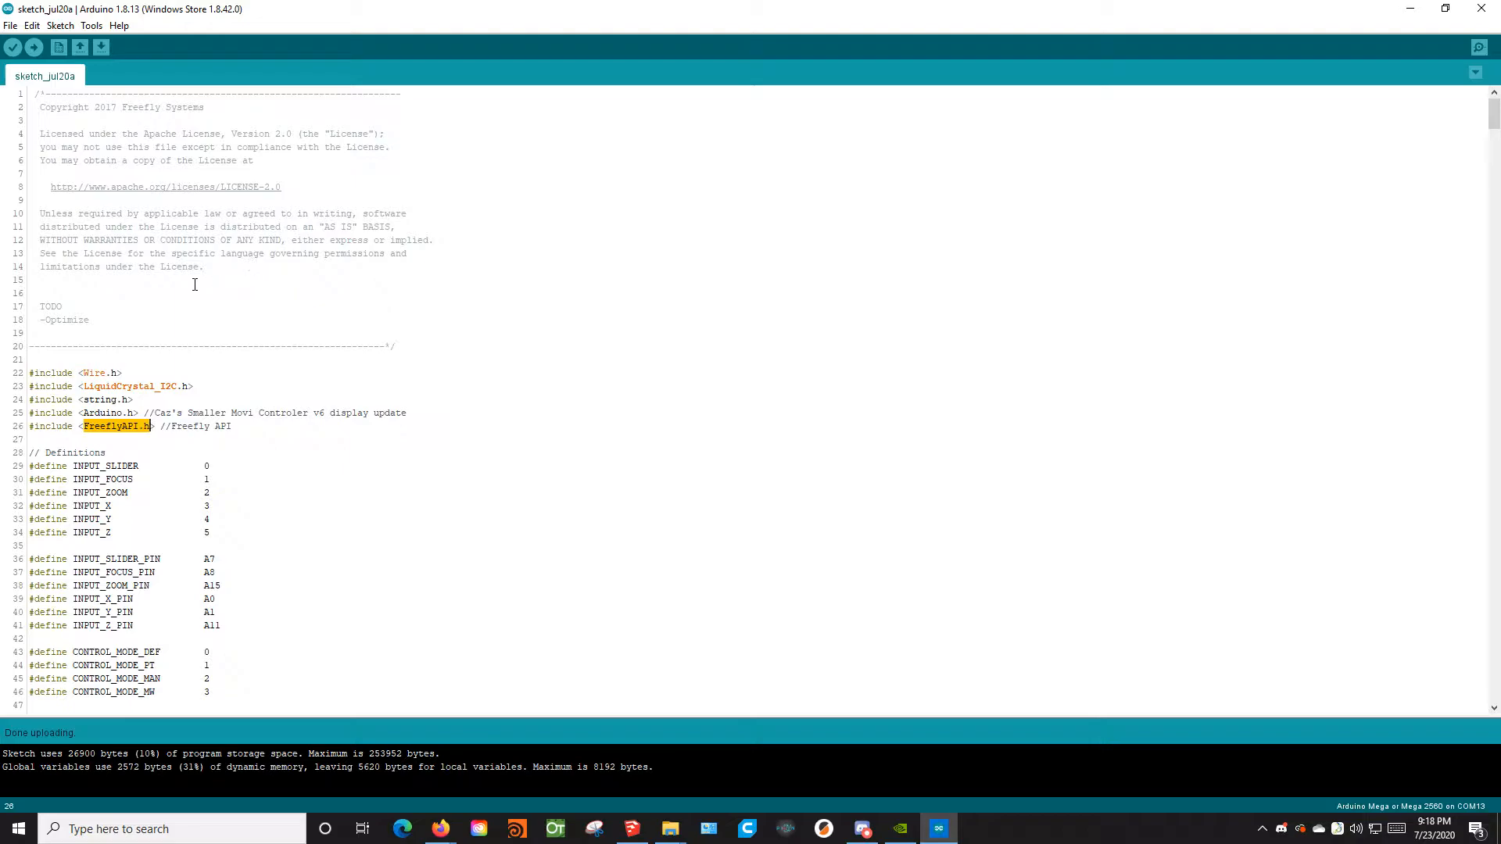
pyautogui.moveTo(334, 397)
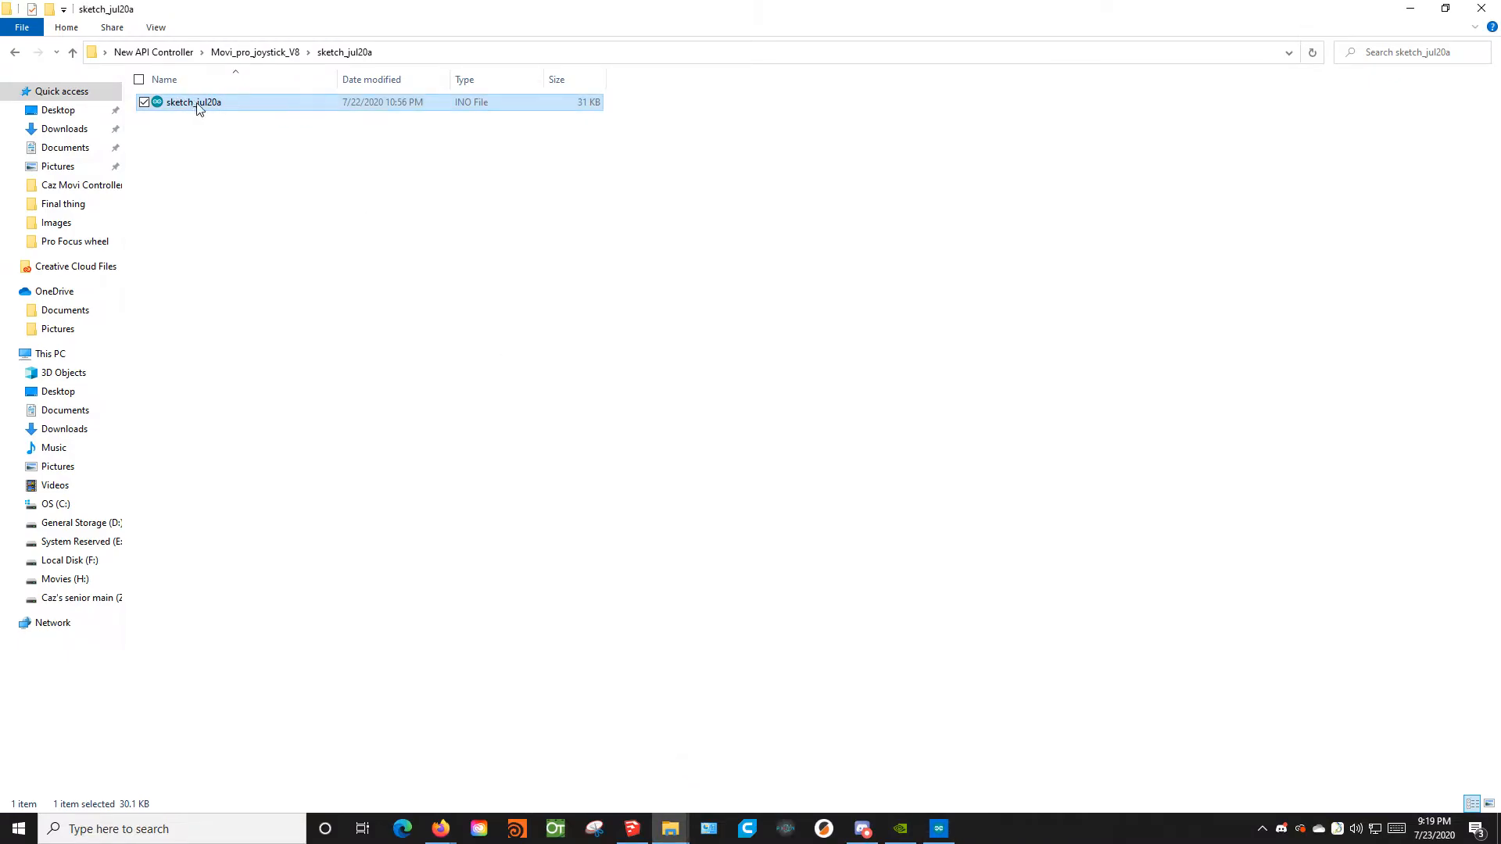
pyautogui.doubleClick(194, 102)
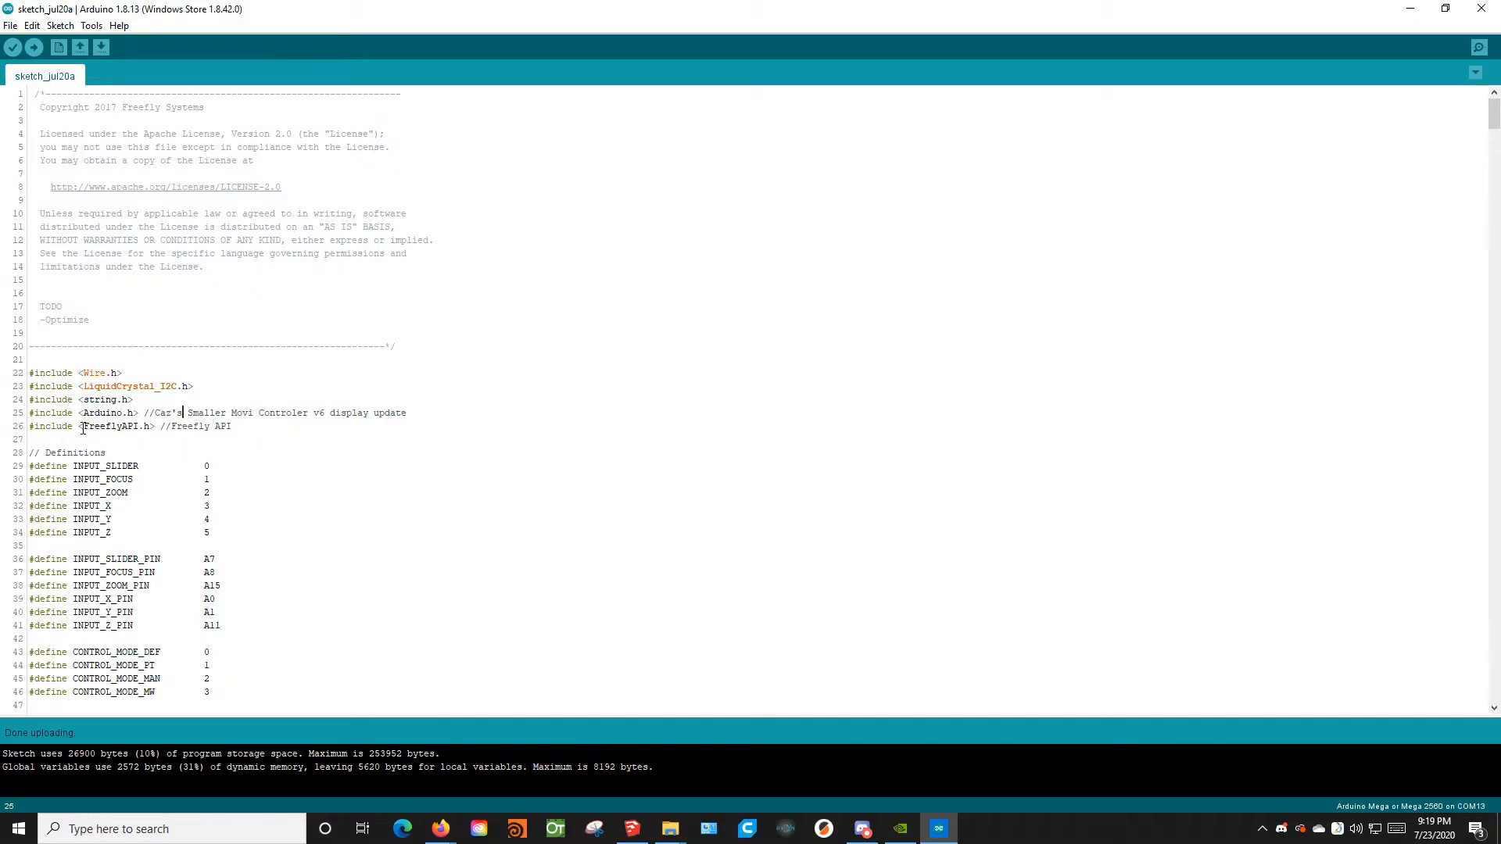
pyautogui.doubleClick(98, 426)
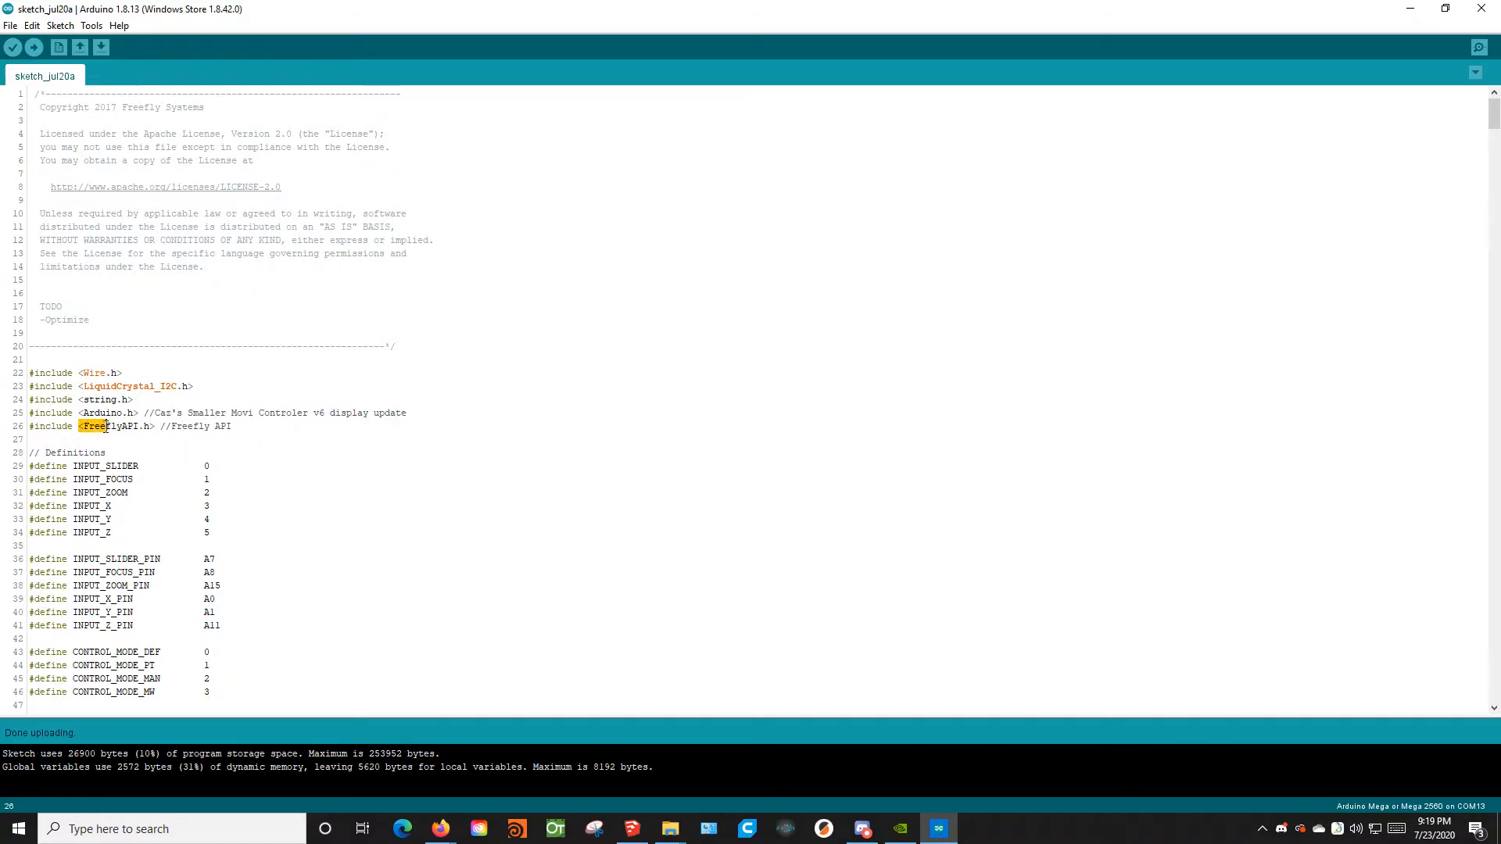
pyautogui.doubleClick(109, 426)
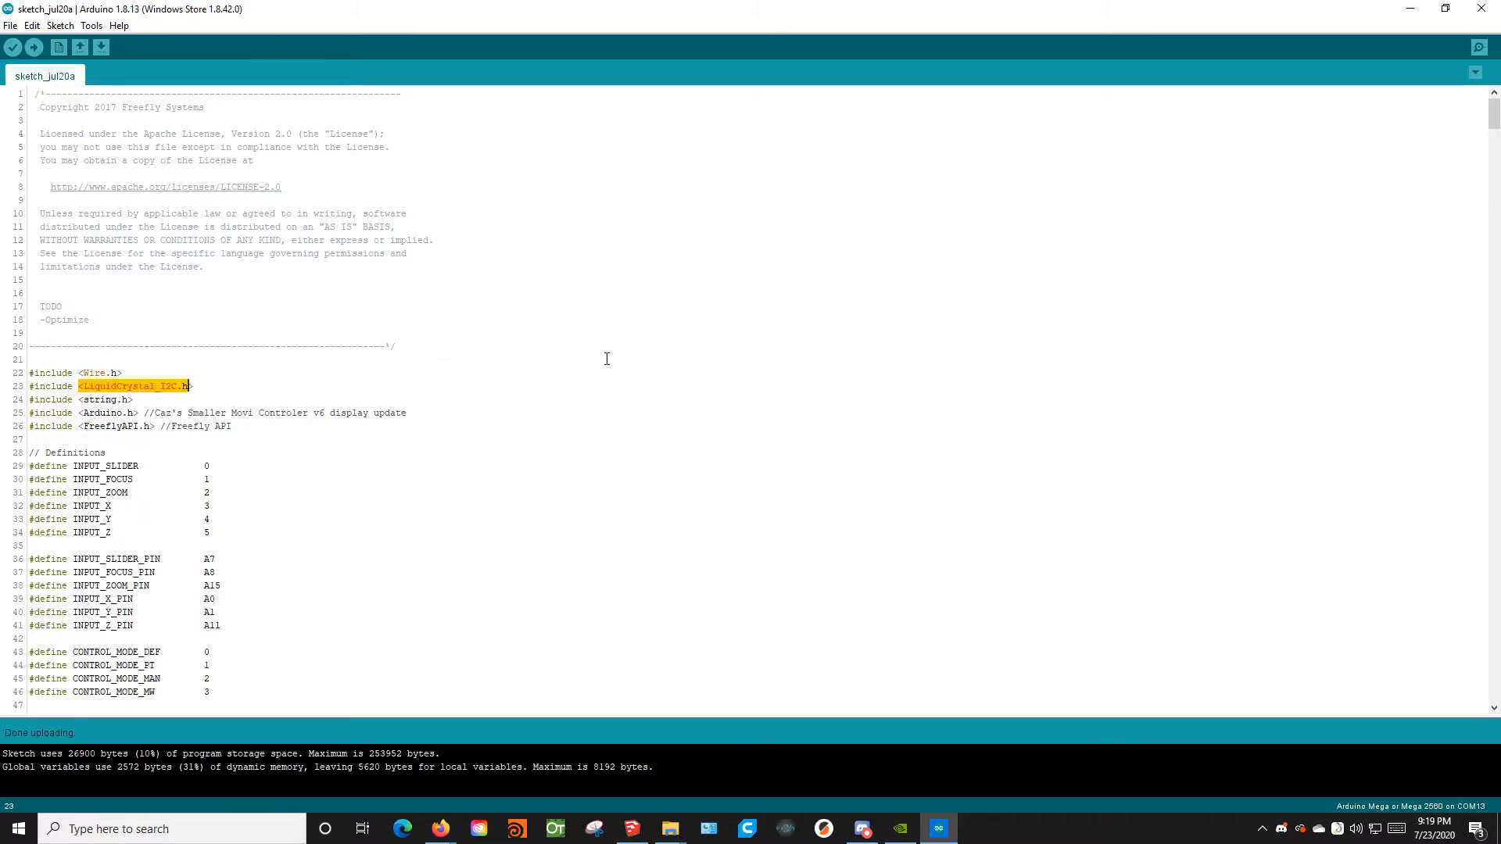
pyautogui.moveTo(773, 18)
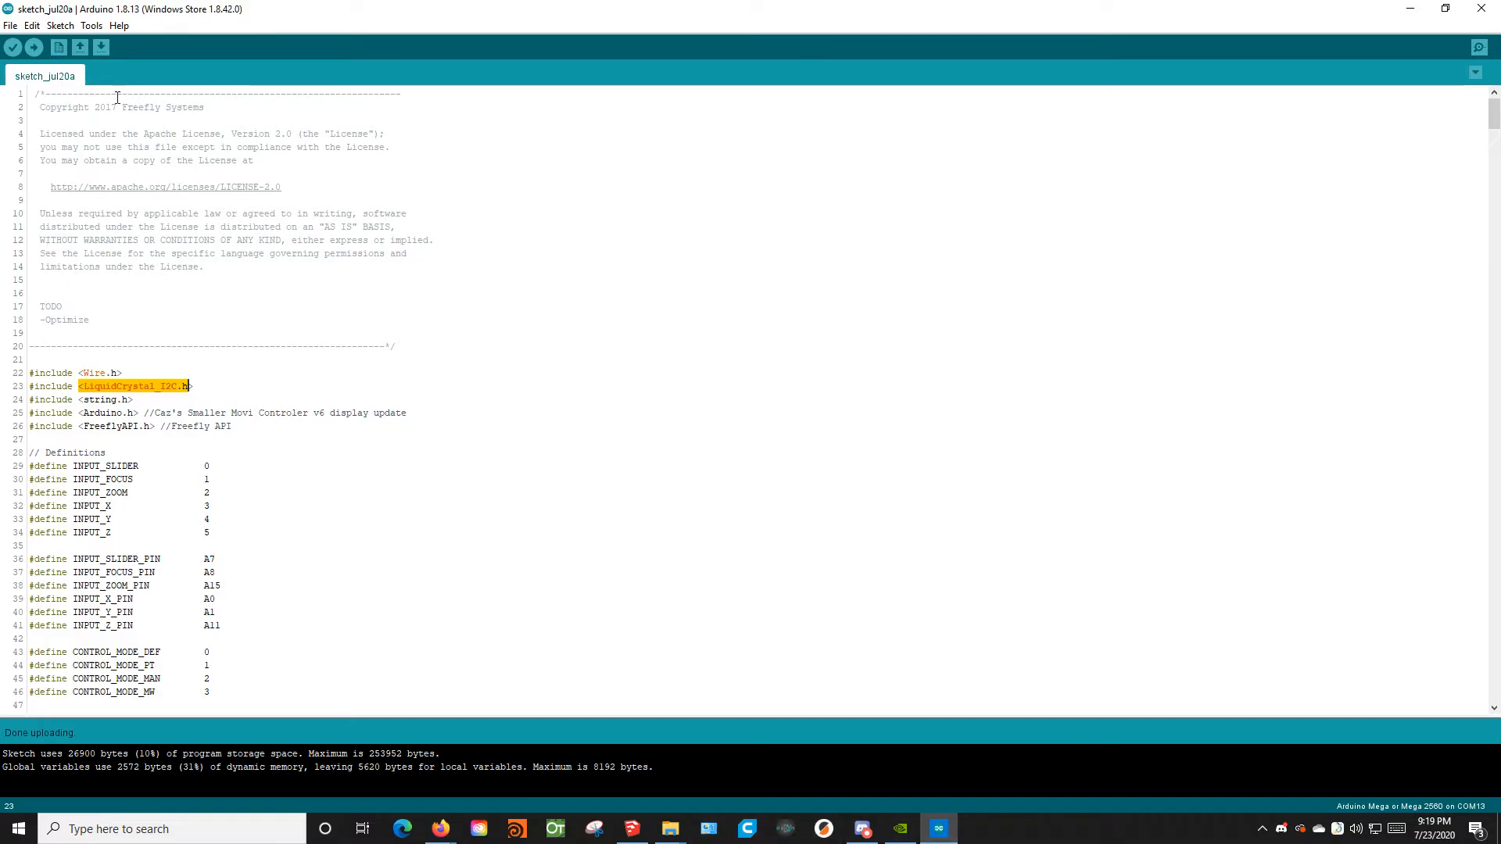
pyautogui.click(60, 30)
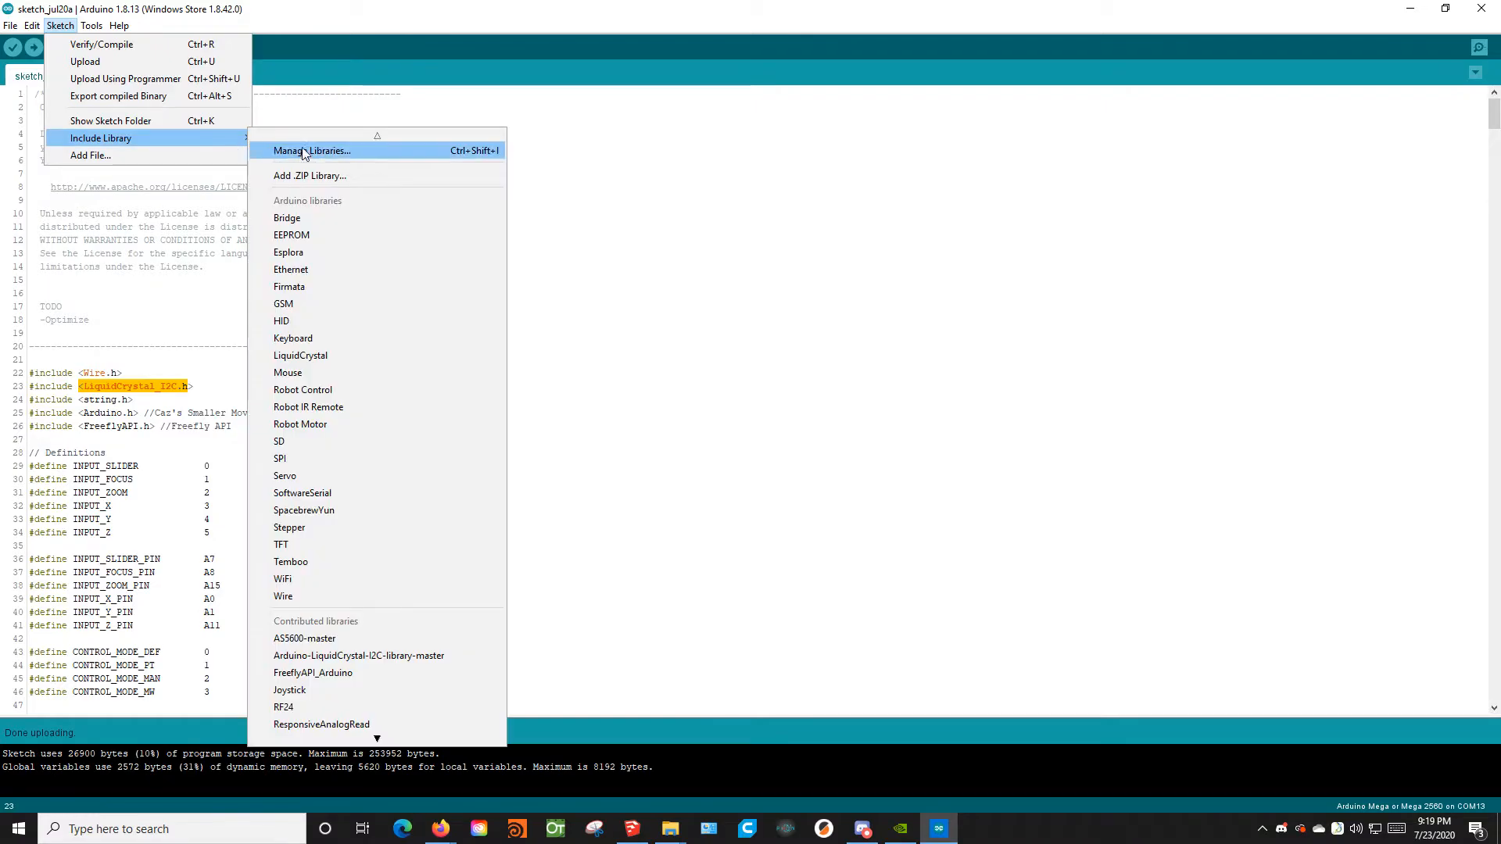
pyautogui.moveTo(351, 186)
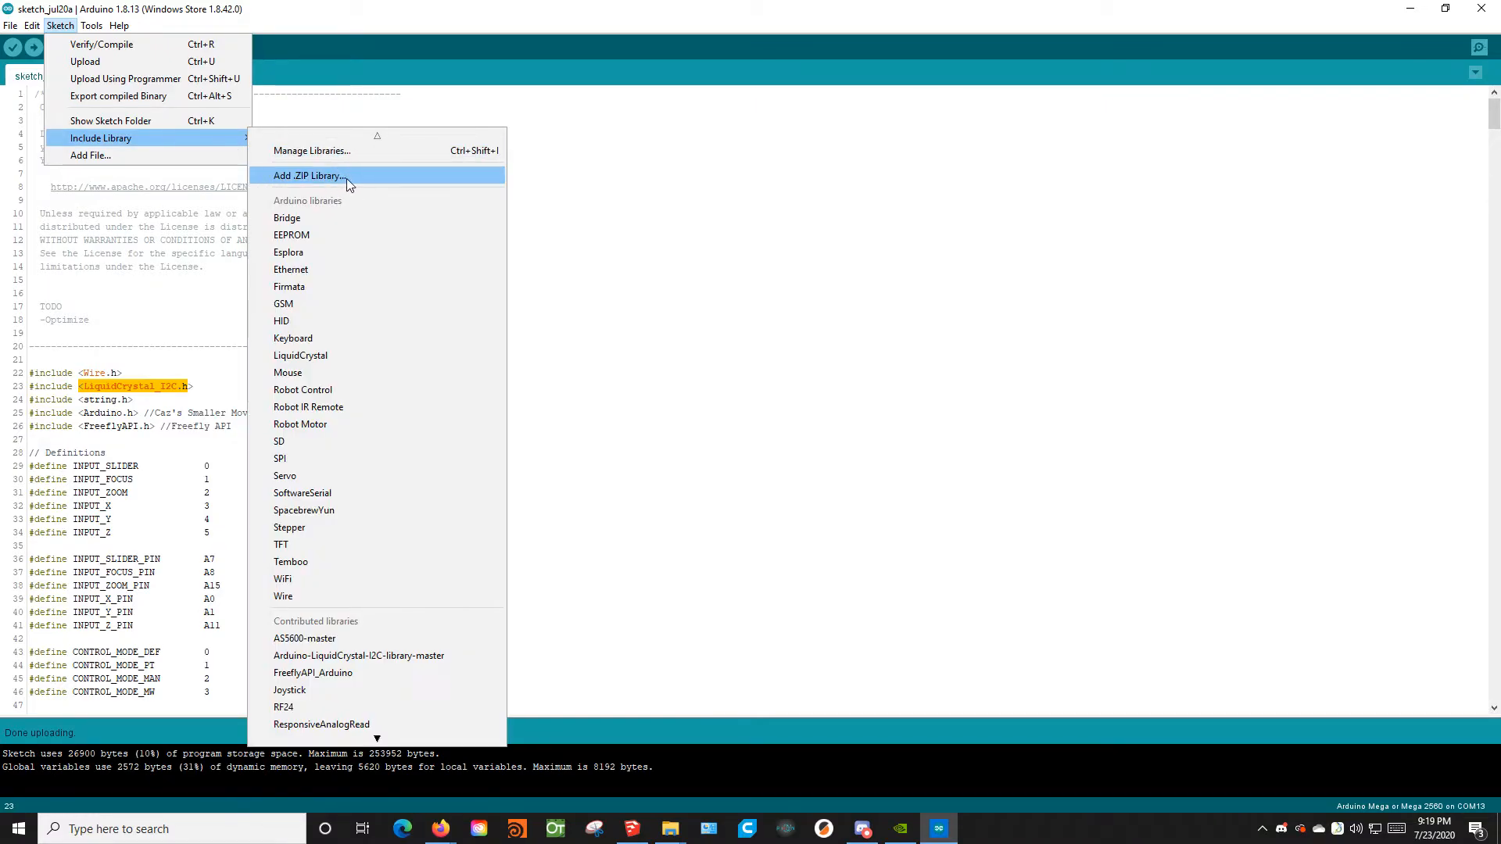
pyautogui.moveTo(336, 179)
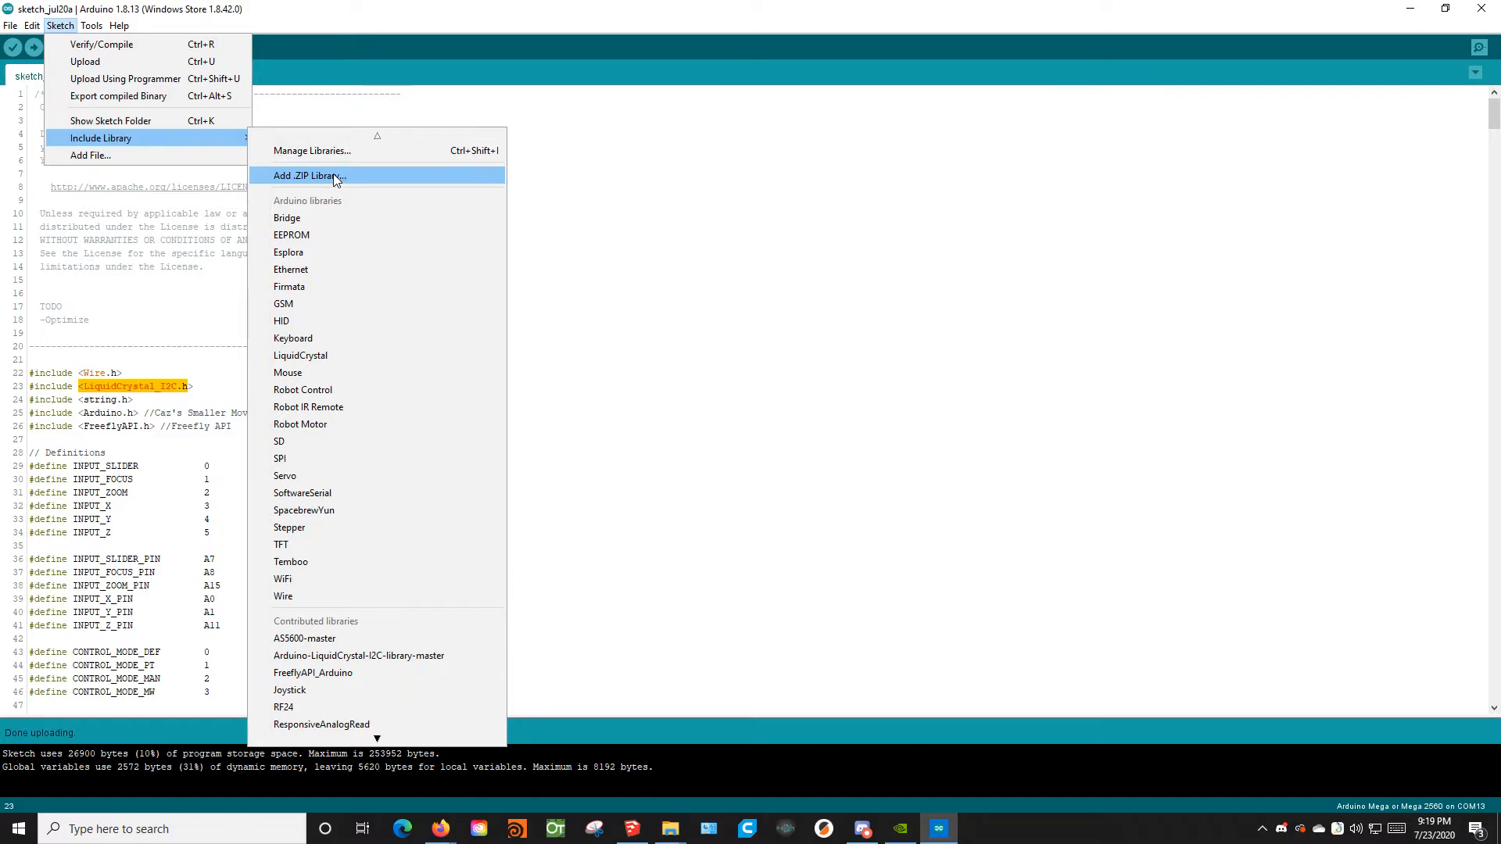
pyautogui.moveTo(324, 185)
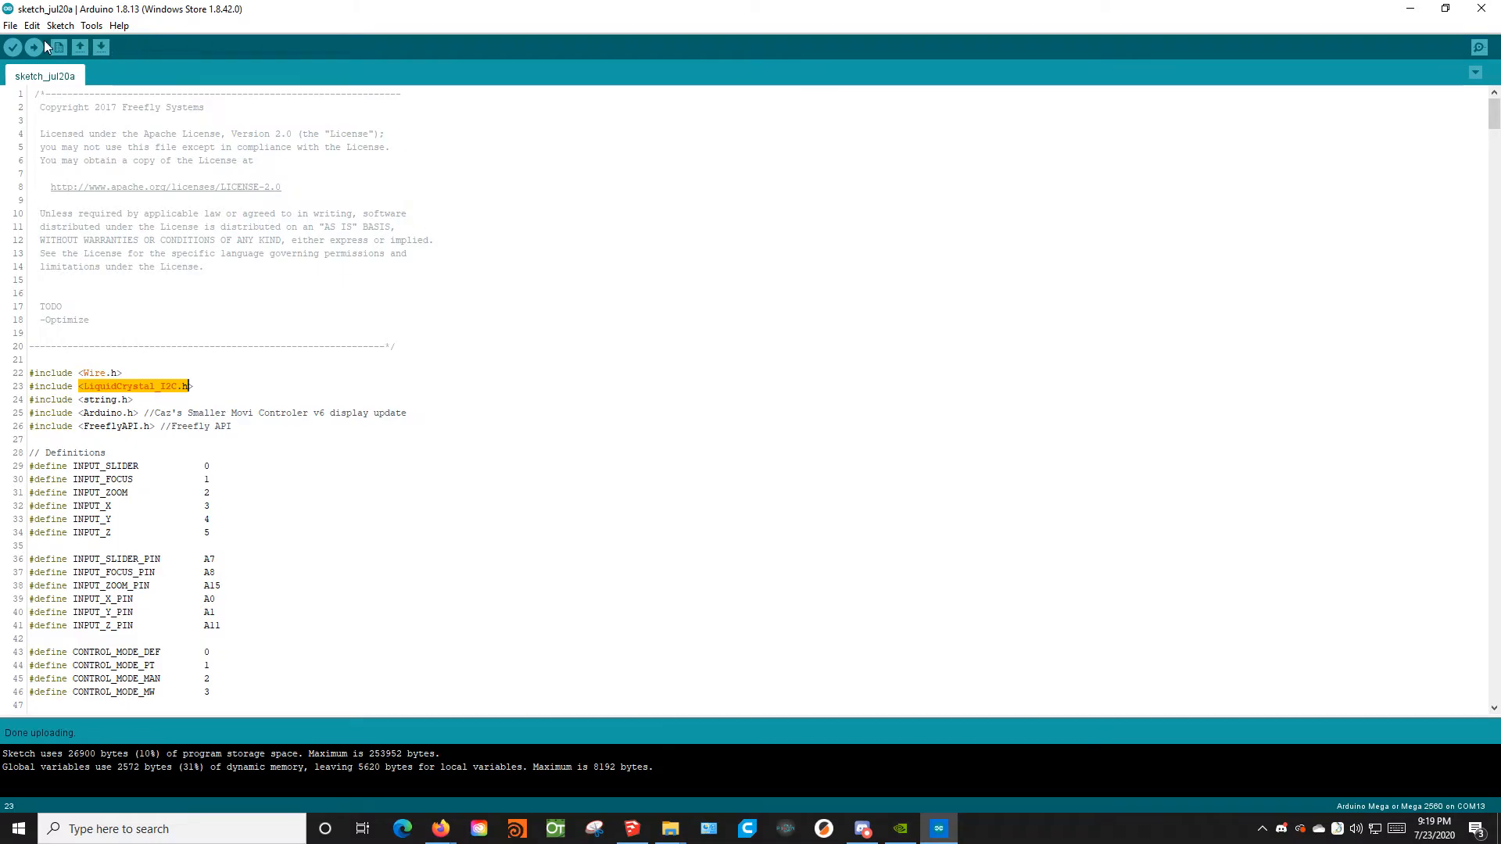
# Verify the Mini Movi sketch, confirming it compiles to 26,900 bytes without errors.
pyautogui.click(14, 49)
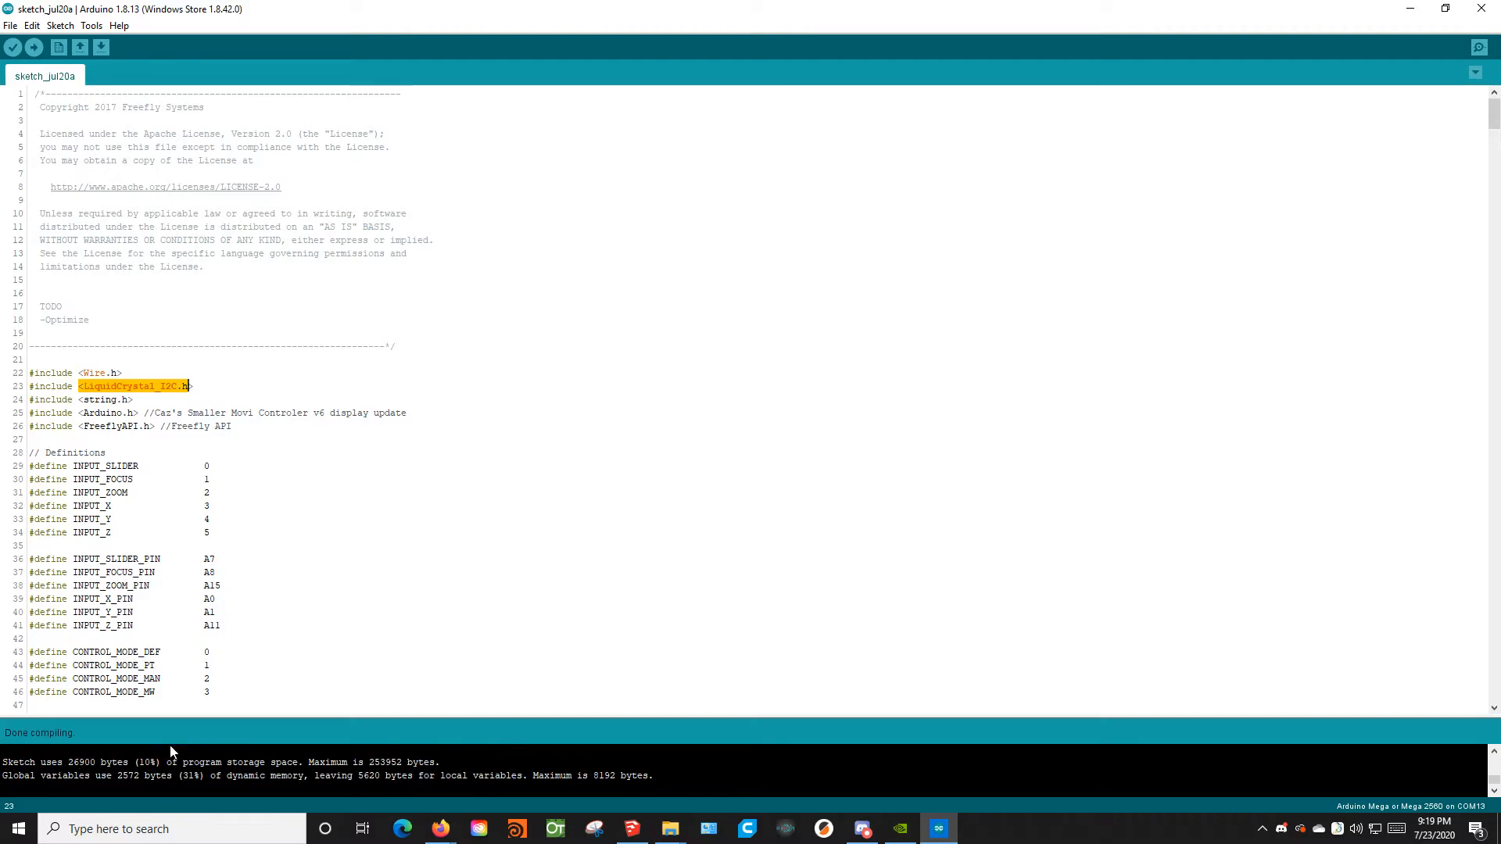
pyautogui.moveTo(31, 49)
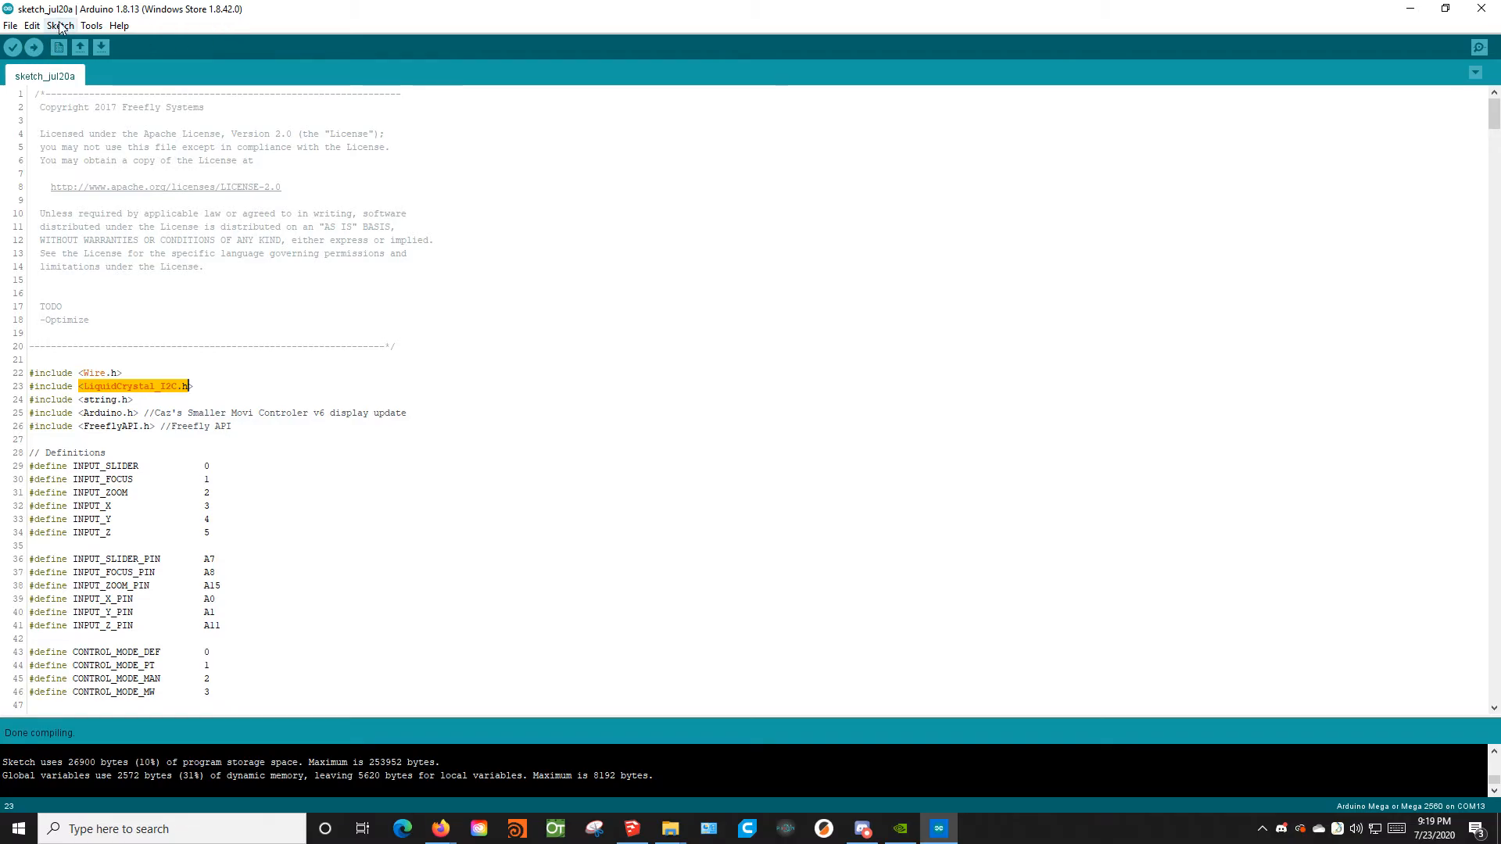
# Check the board settings show Arduino Mega or Mega 2560 (ATmega2560) on COM13.
pyautogui.click(67, 27)
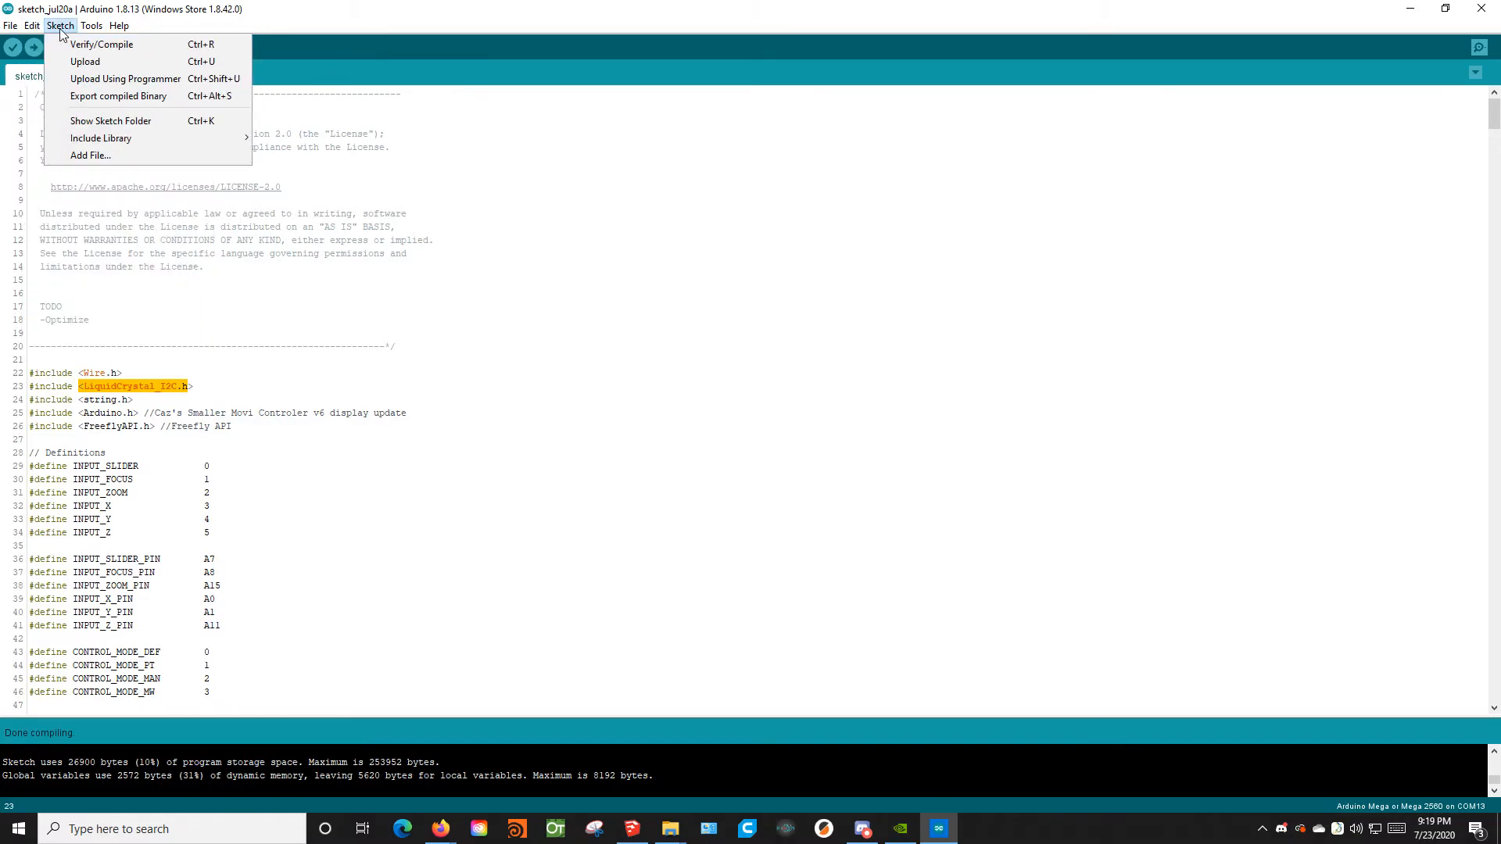
pyautogui.click(91, 26)
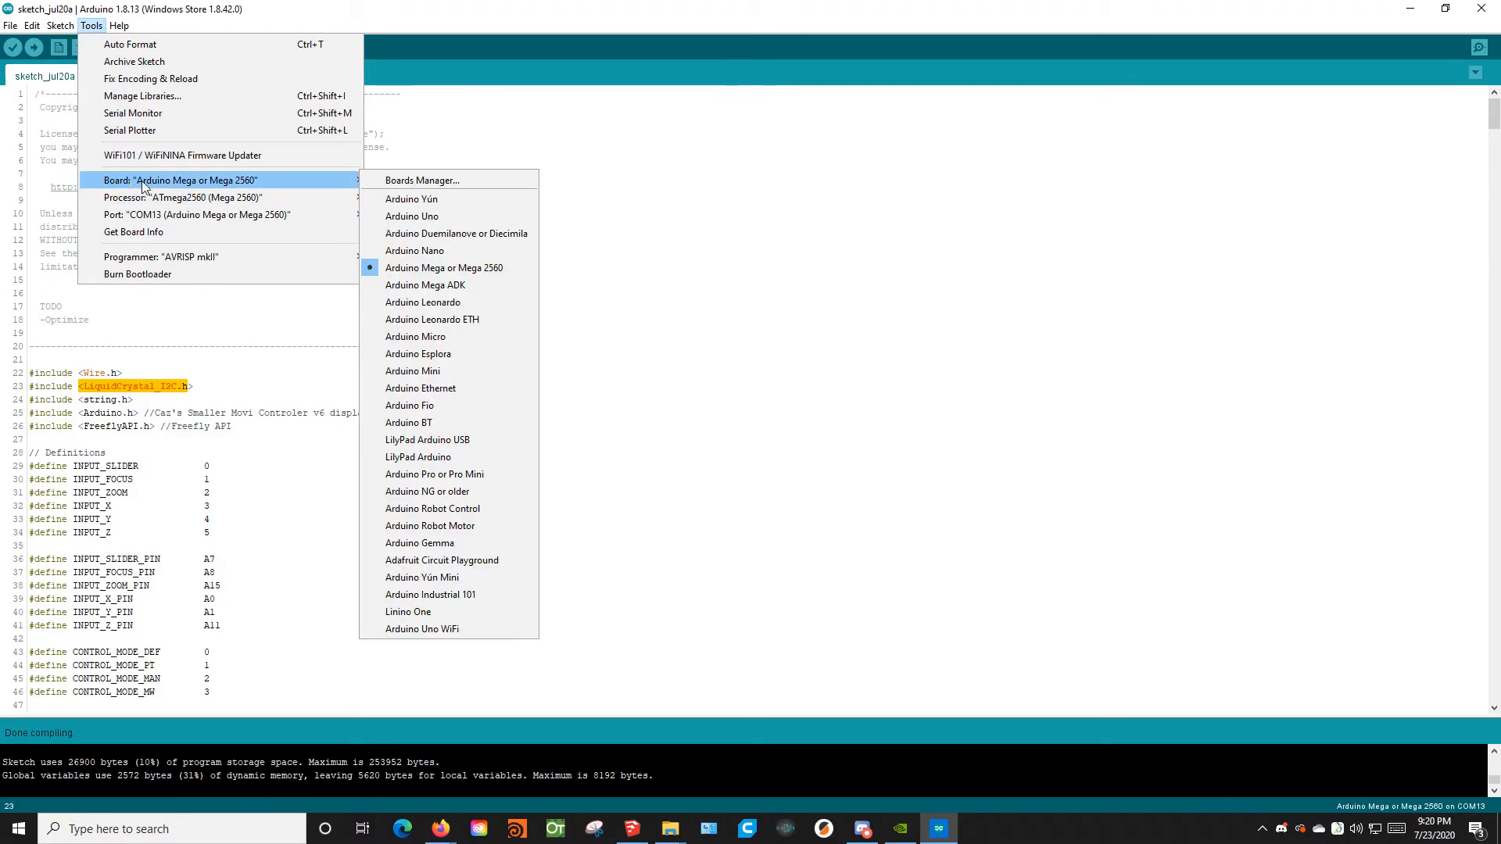
pyautogui.moveTo(379, 181)
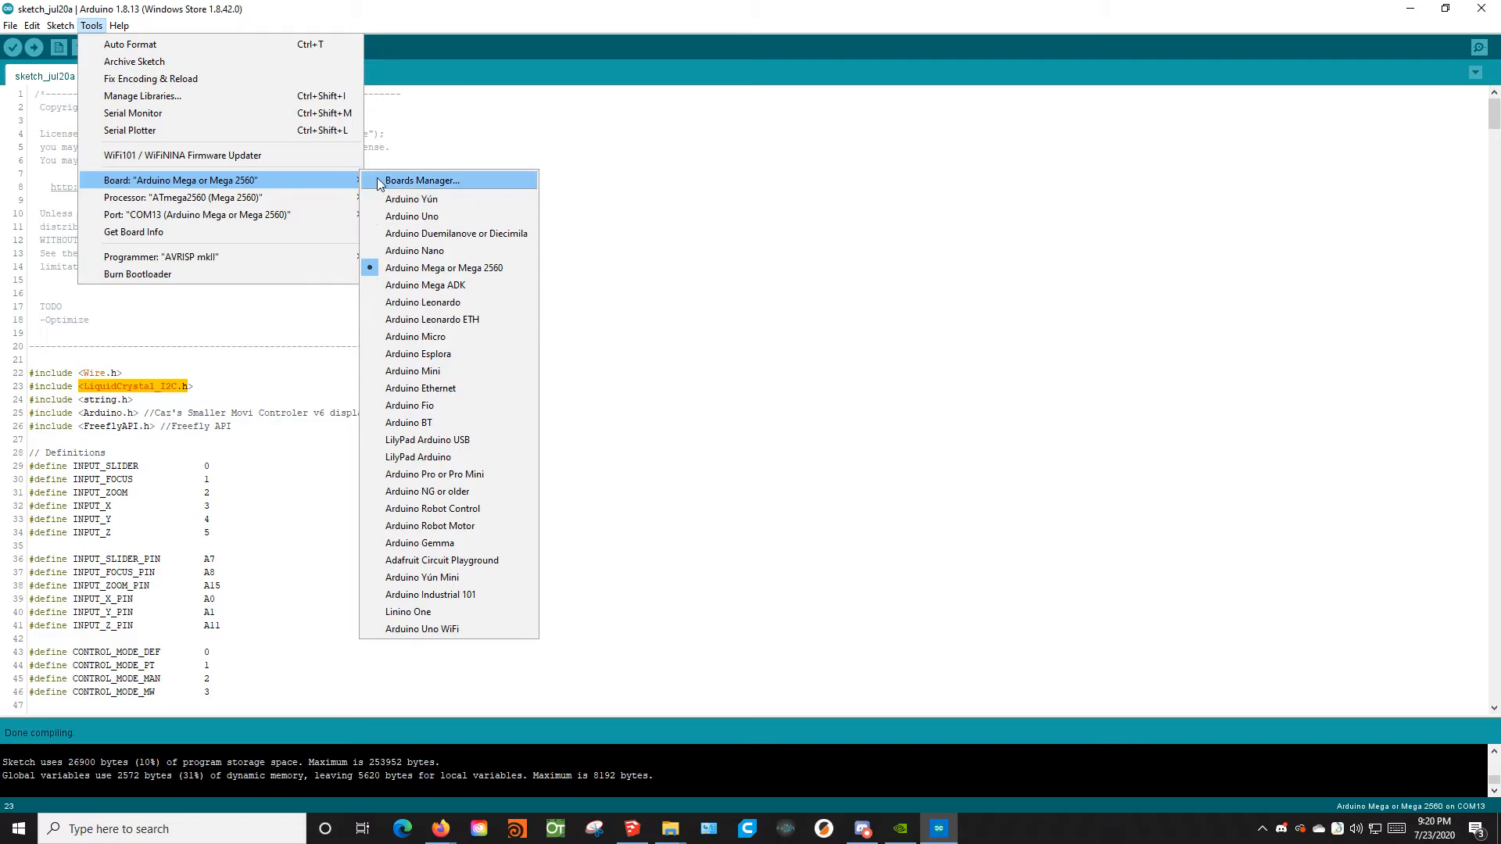
pyautogui.moveTo(477, 275)
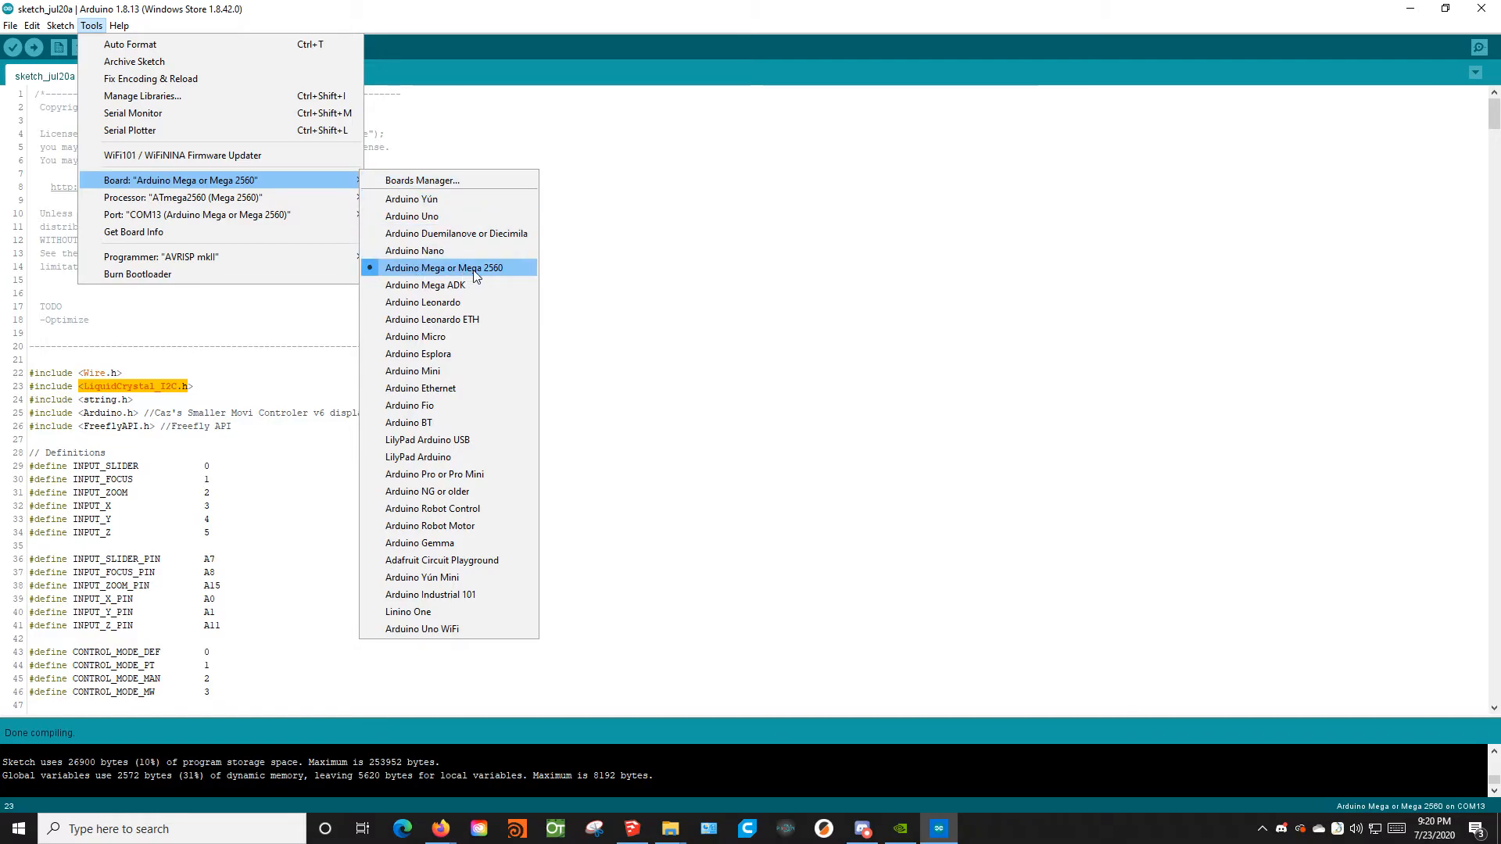
pyautogui.moveTo(378, 209)
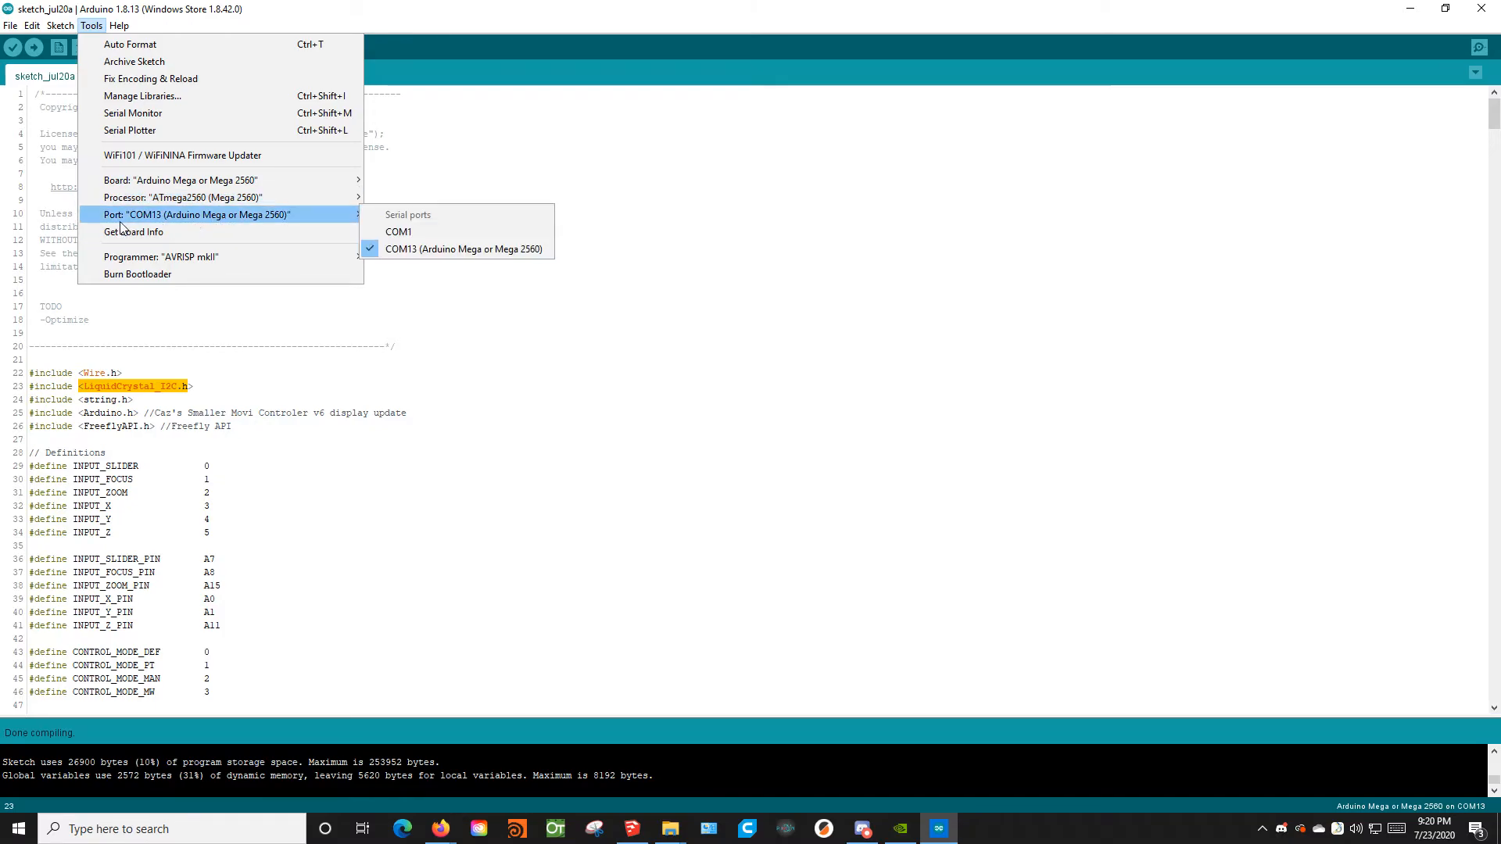
pyautogui.moveTo(445, 258)
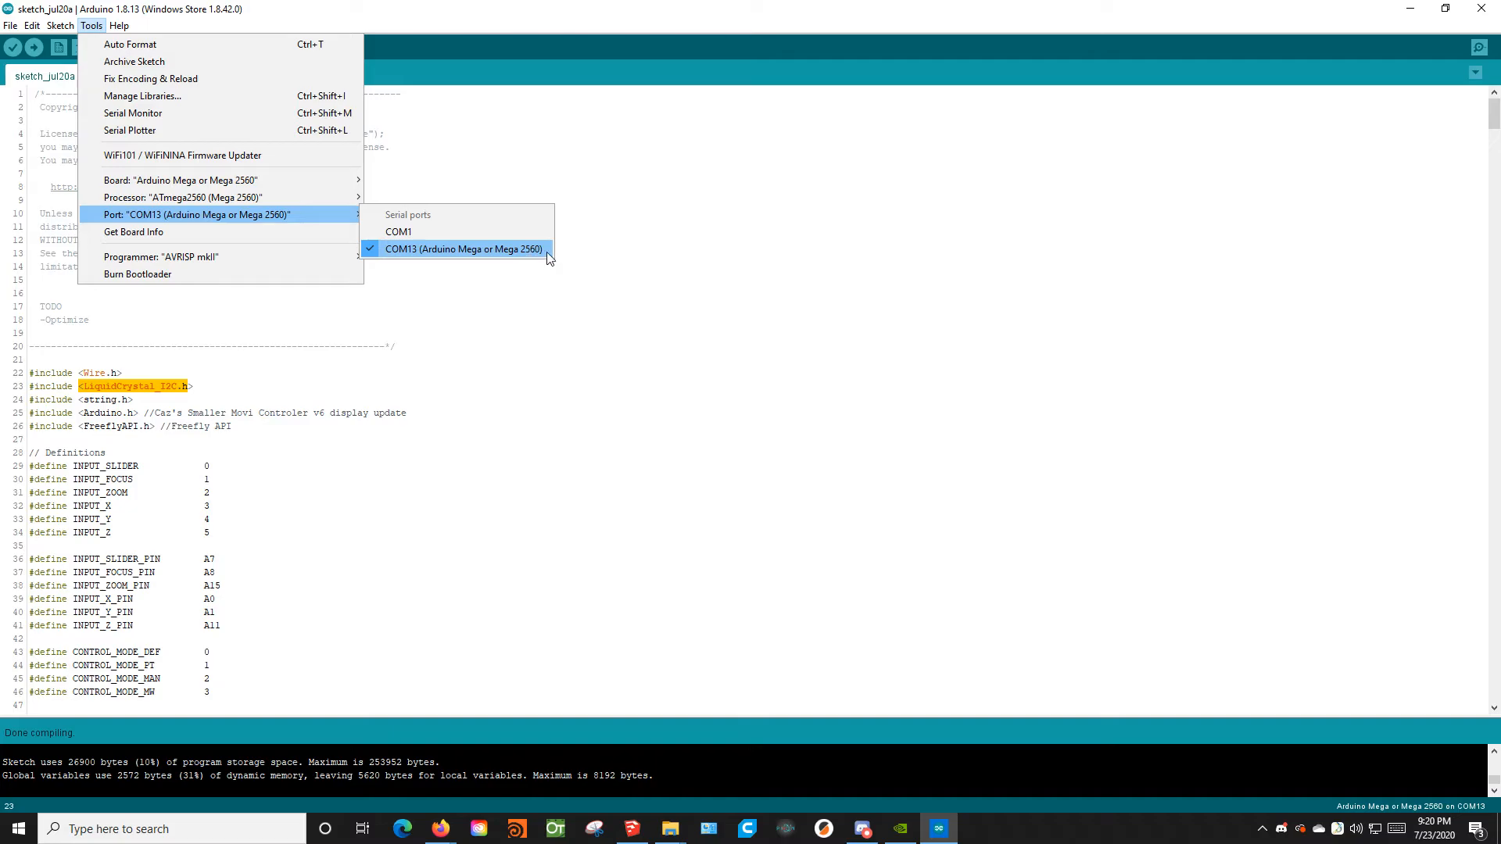
pyautogui.moveTo(392, 258)
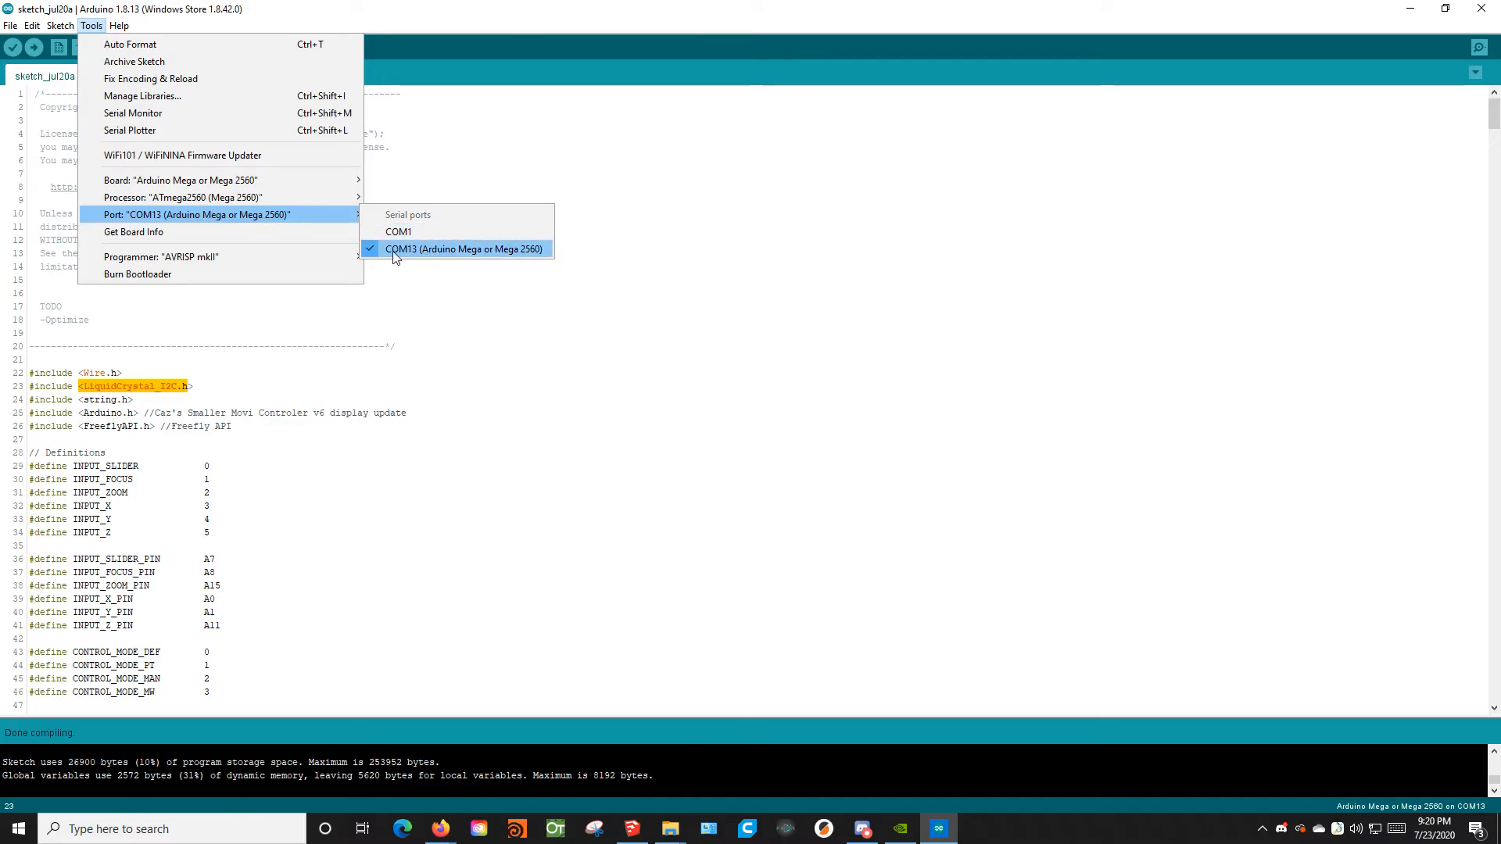
pyautogui.moveTo(409, 258)
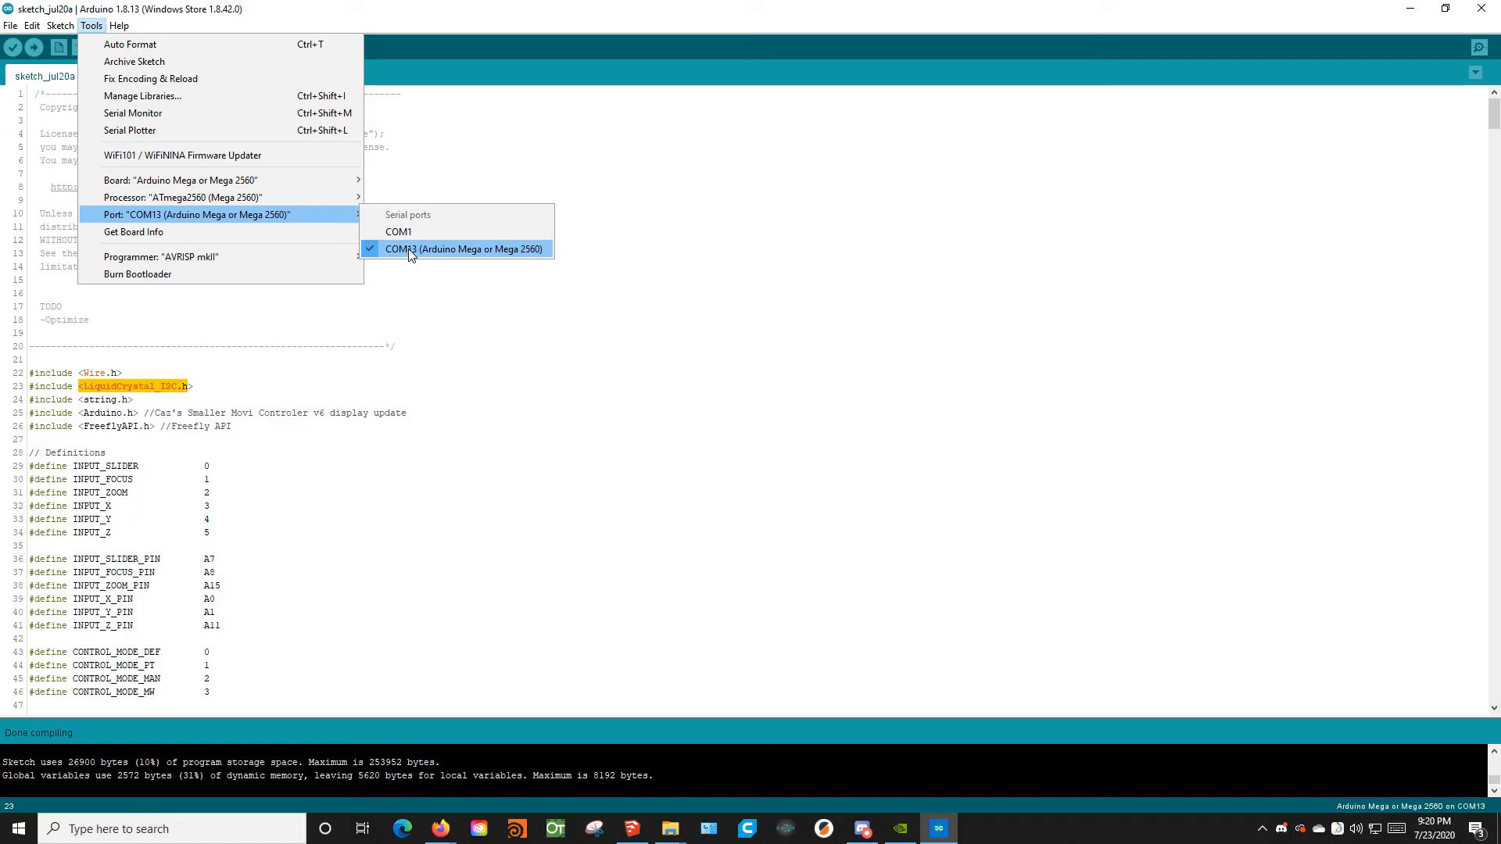
pyautogui.moveTo(416, 258)
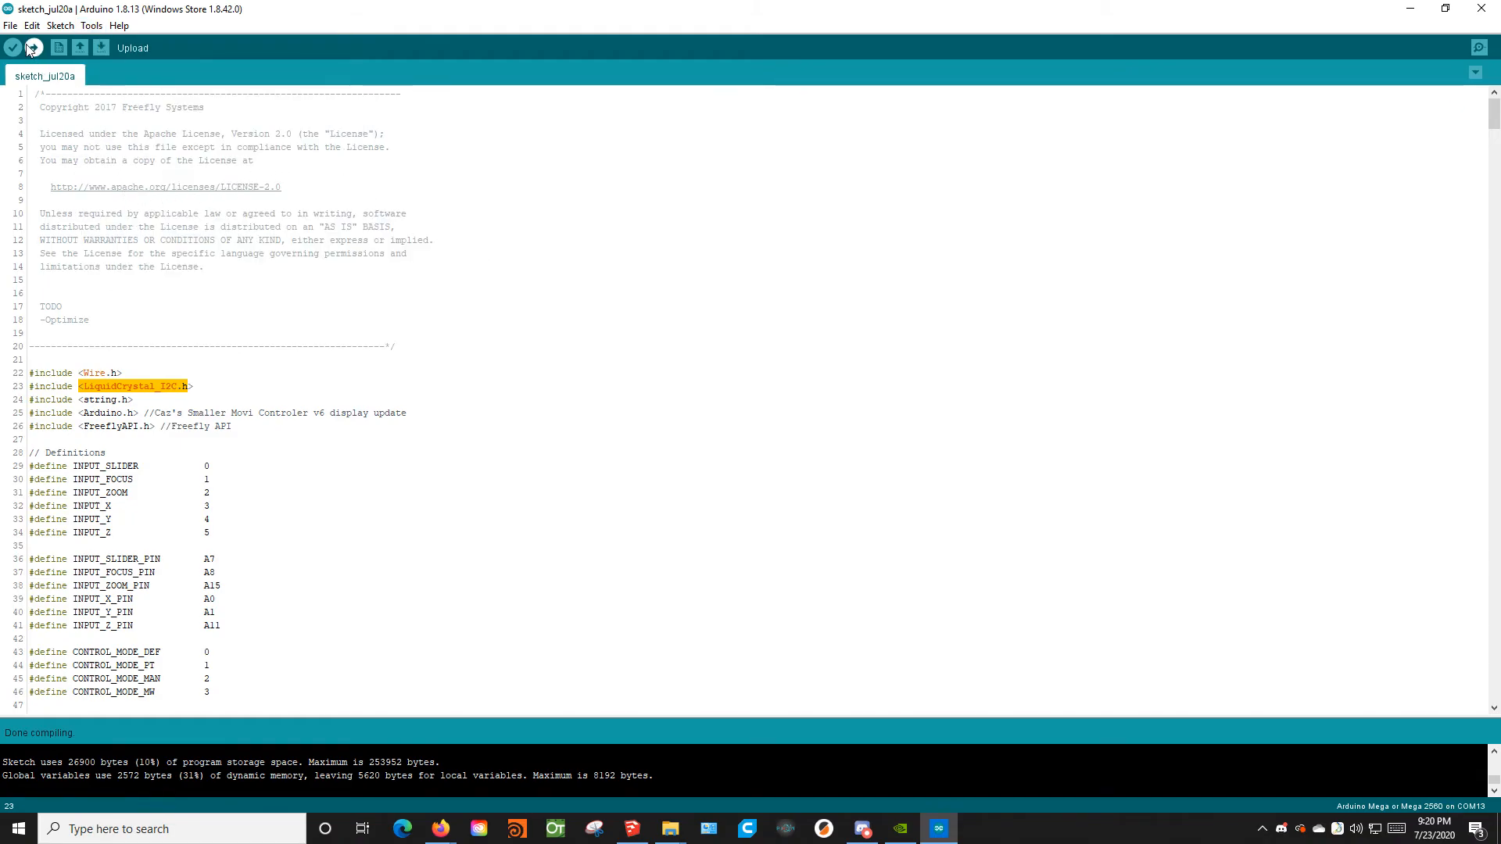
# Start uploading the compiled sketch to the Arduino Mega on COM13.
pyautogui.click(31, 49)
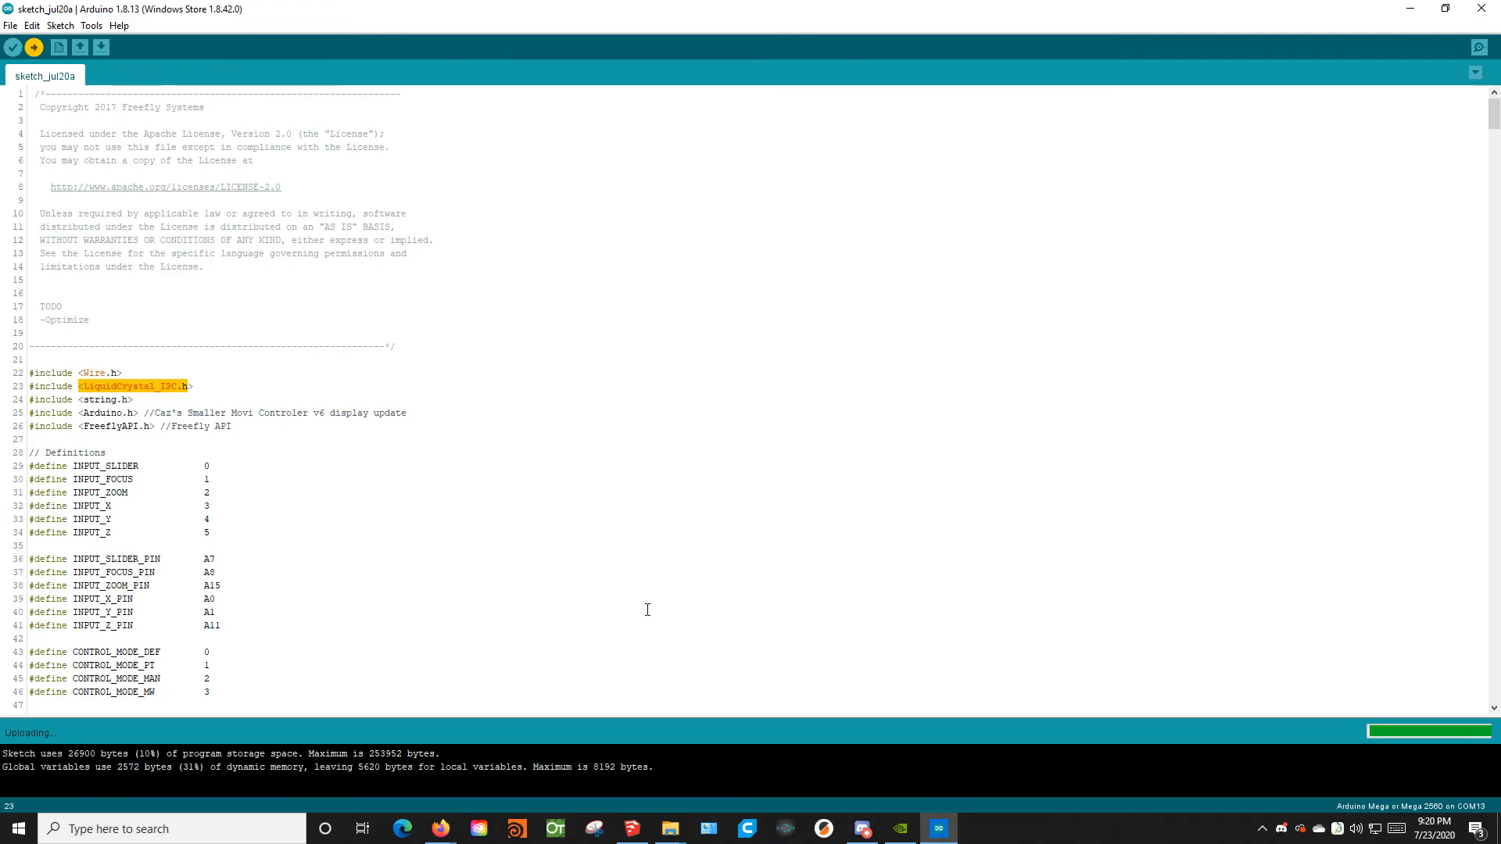
pyautogui.moveTo(620, 613)
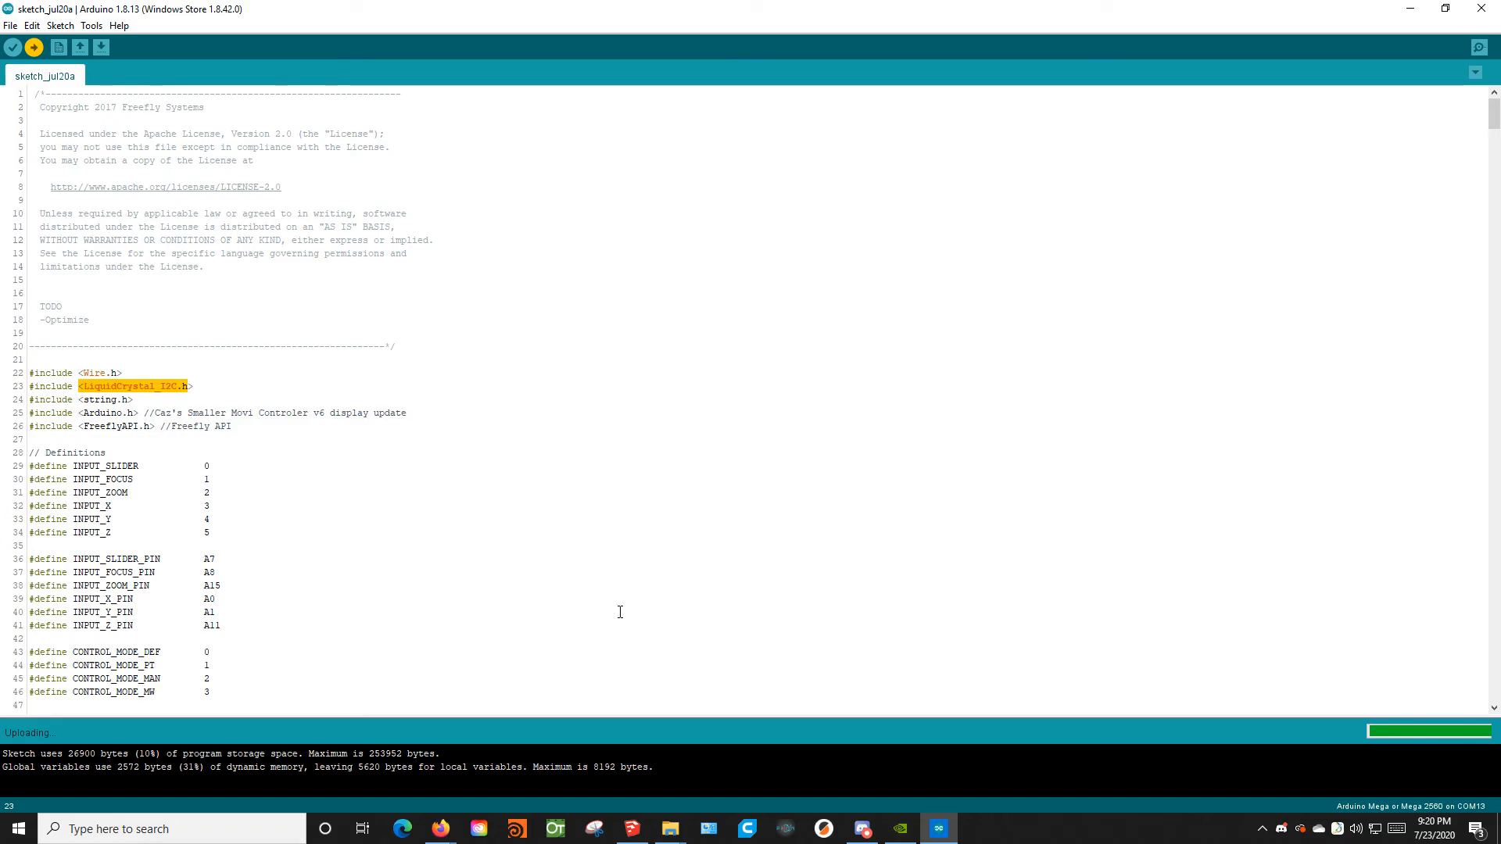
# After 'Done uploading', scroll down to review the LCD setup() and loop() code.
pyautogui.scroll(-3)
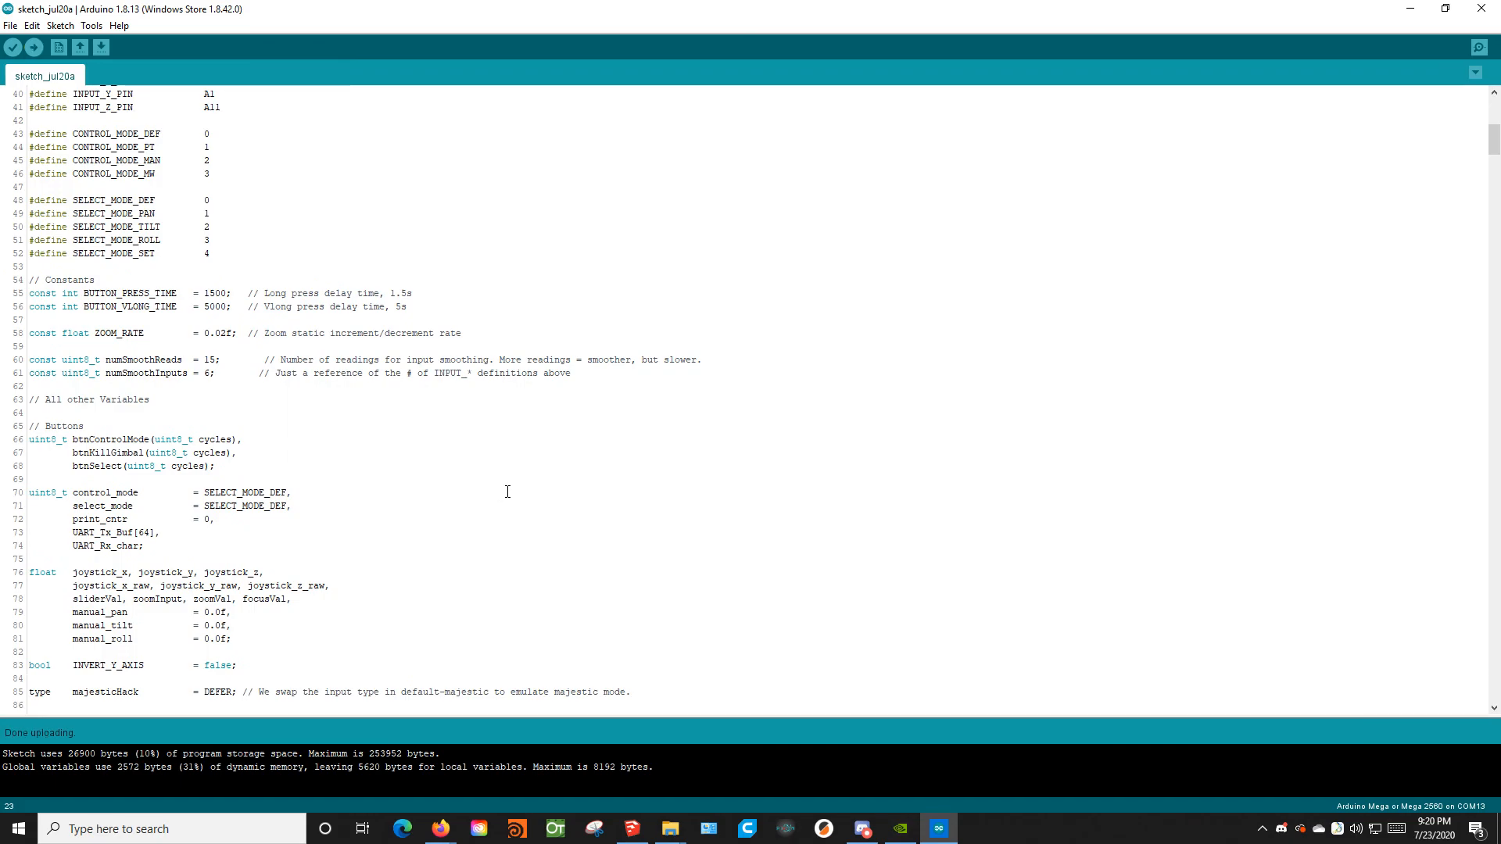
pyautogui.scroll(-3)
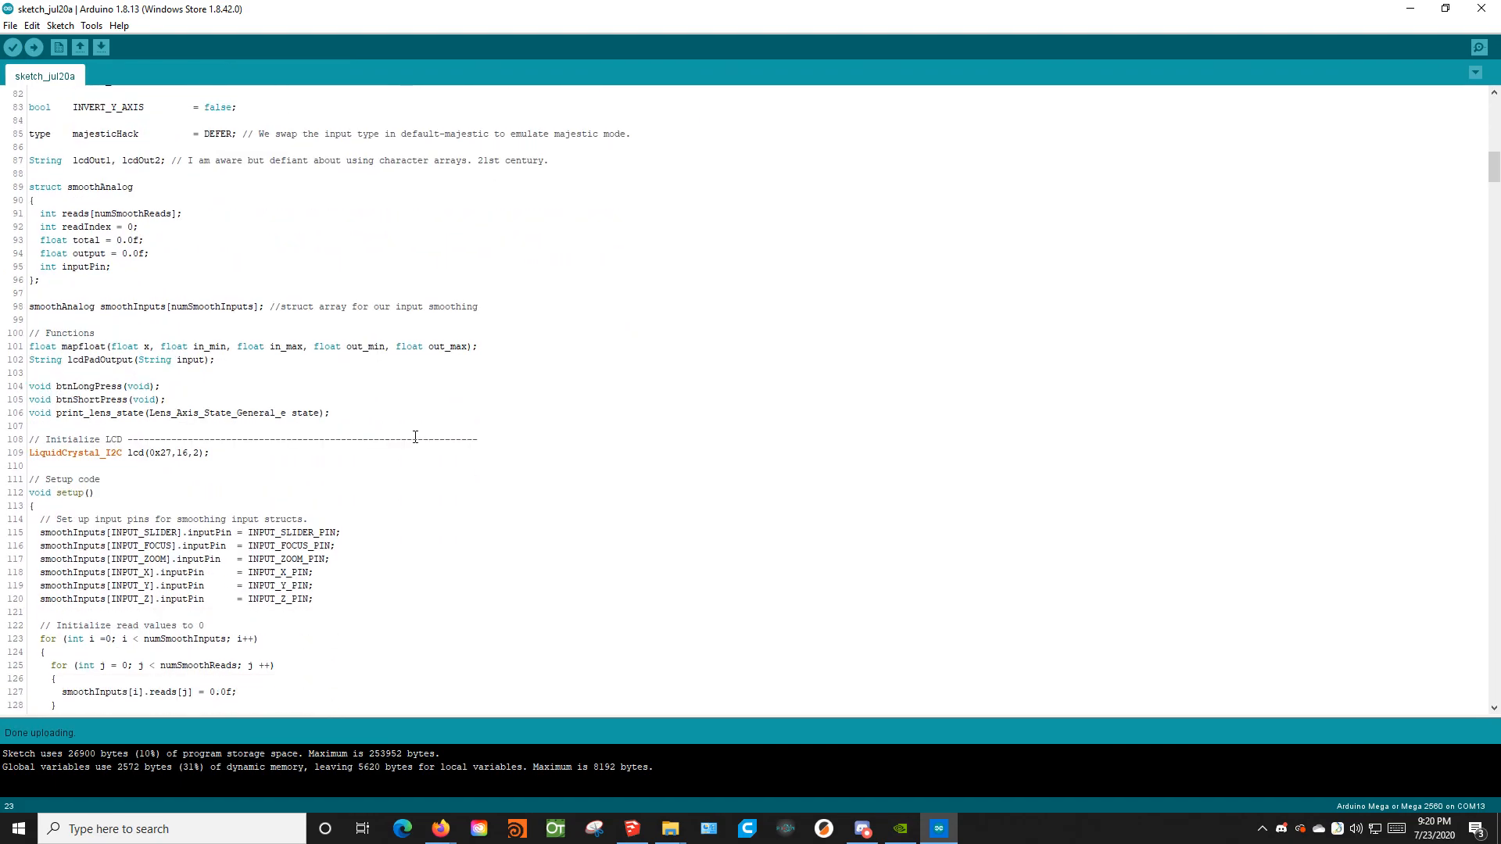
pyautogui.scroll(-3)
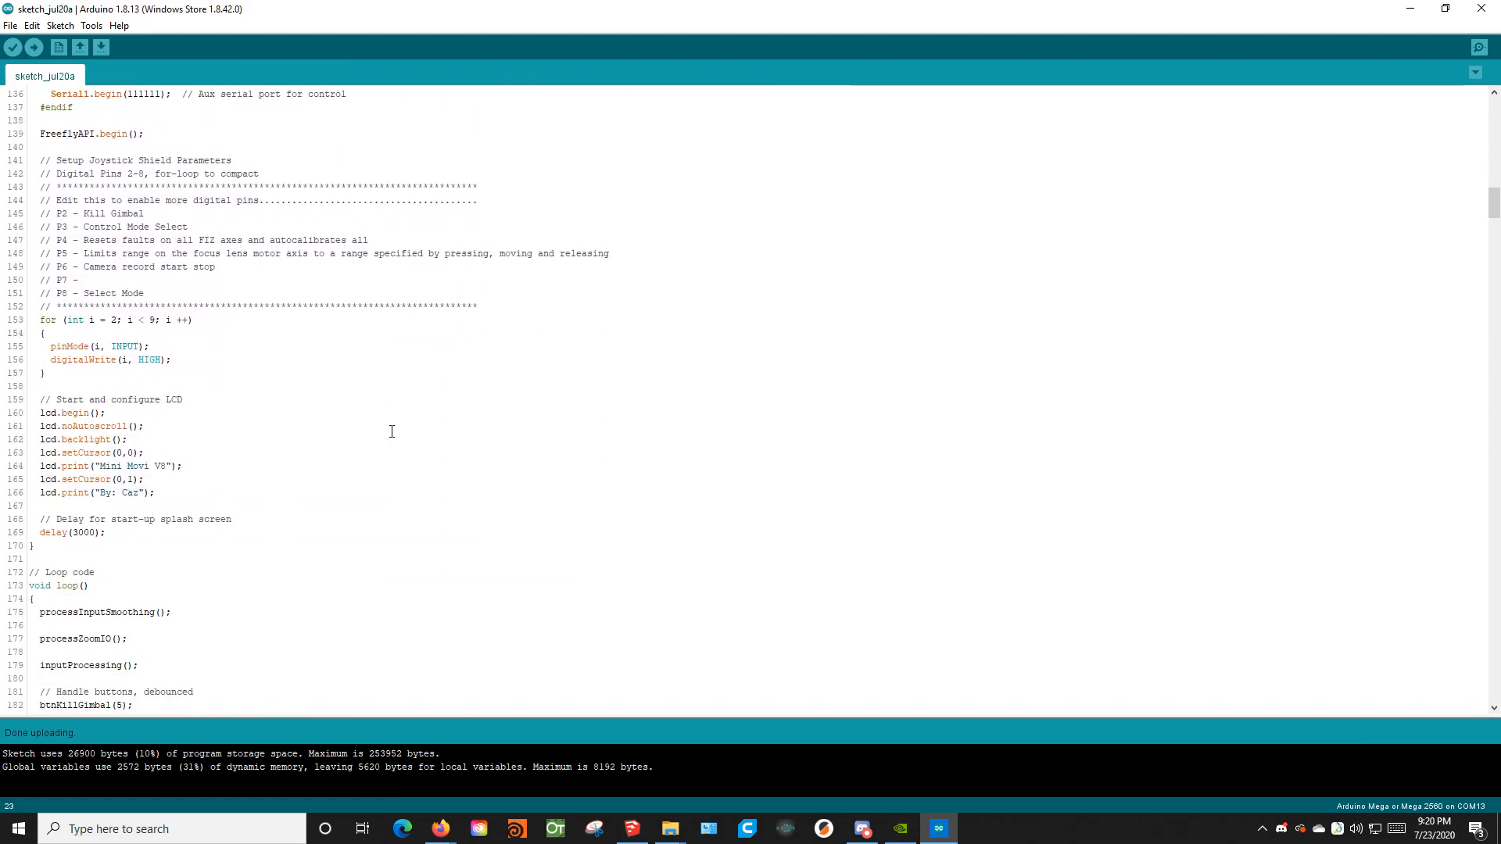
pyautogui.moveTo(377, 415)
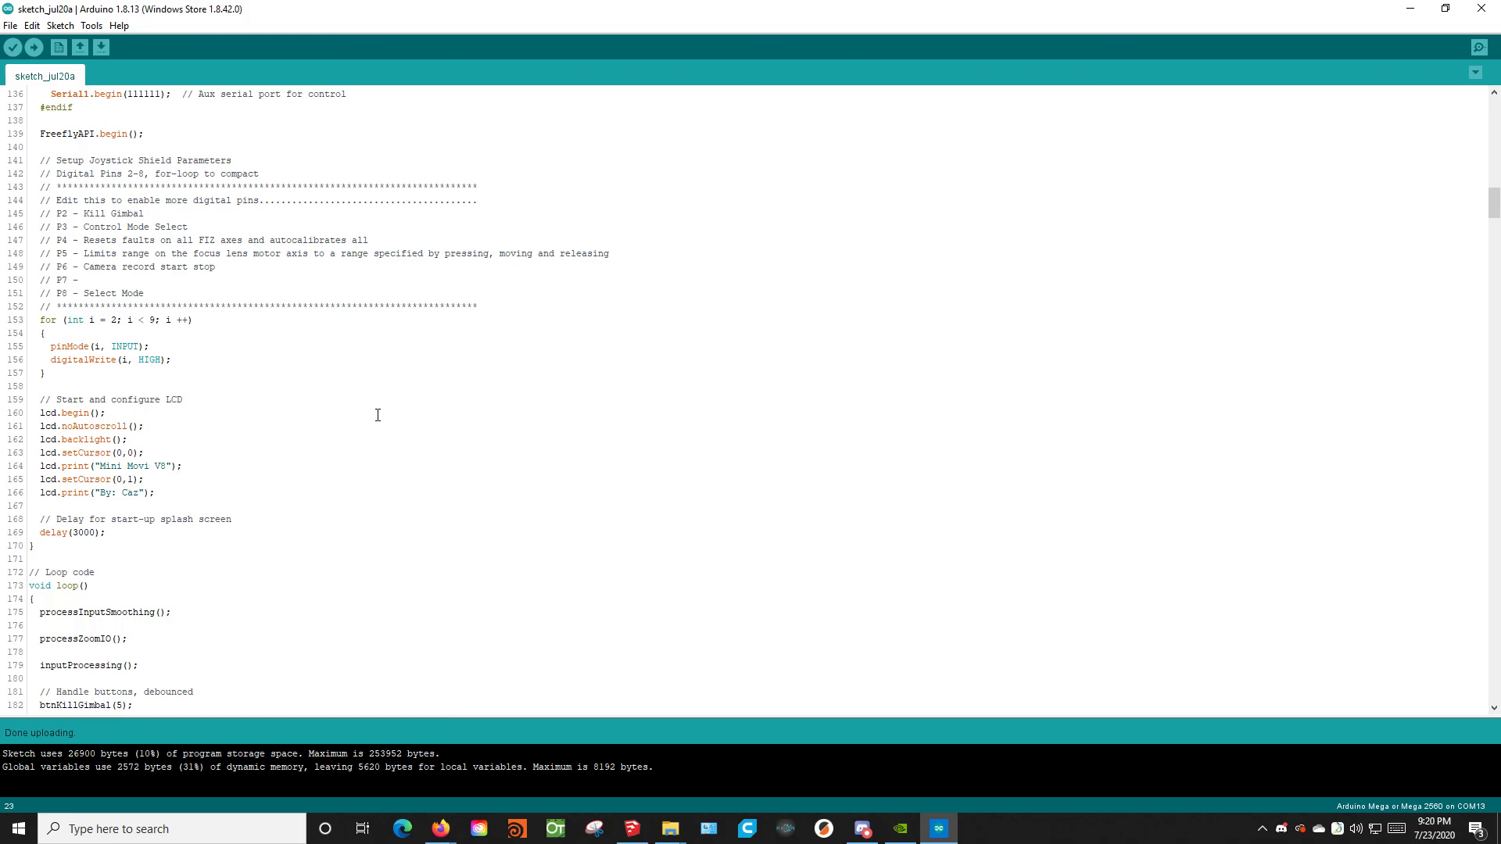
pyautogui.scroll(-3)
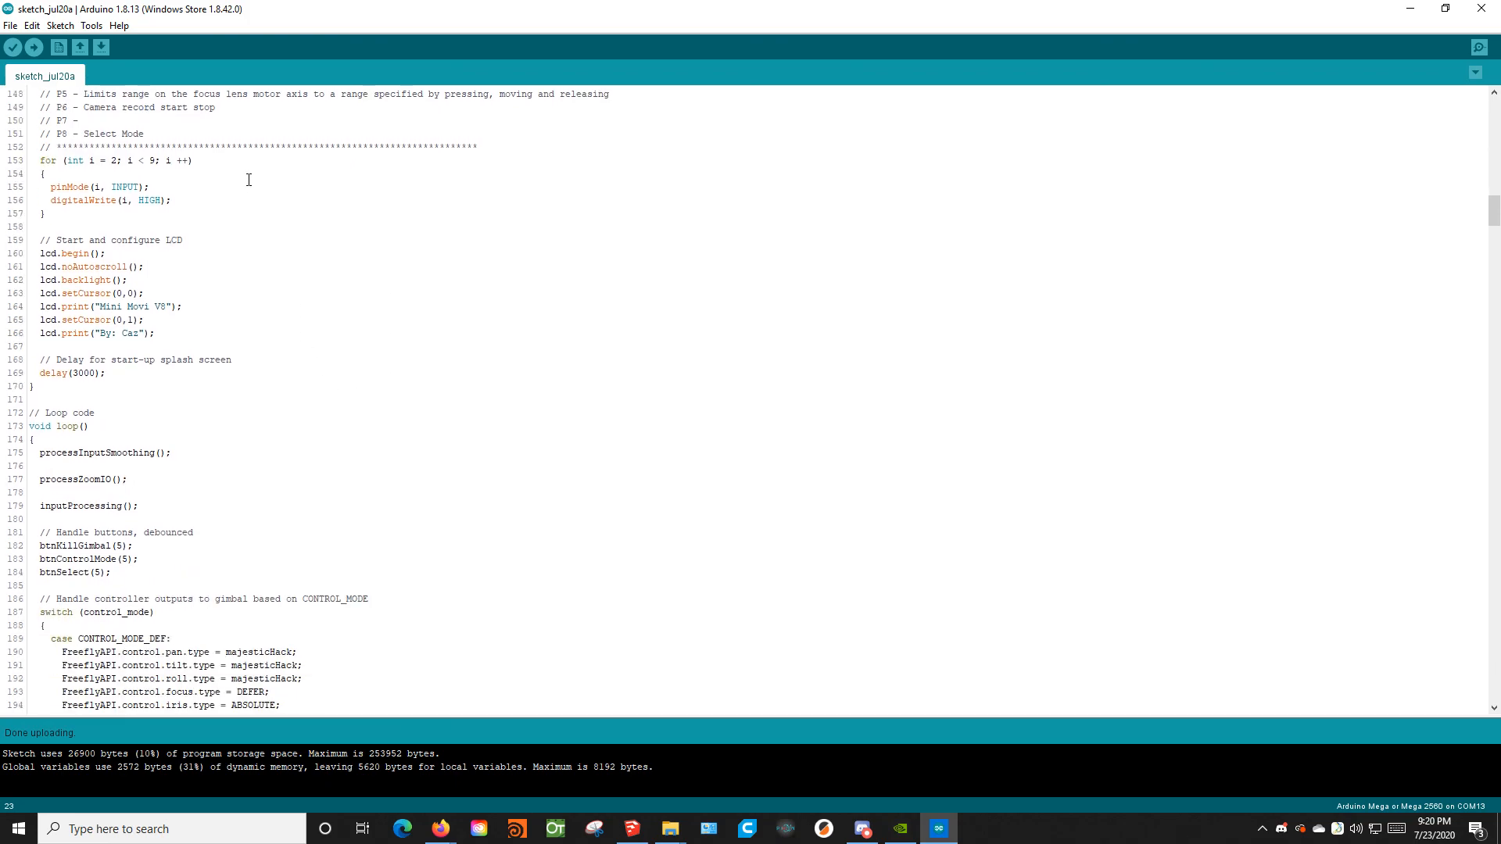